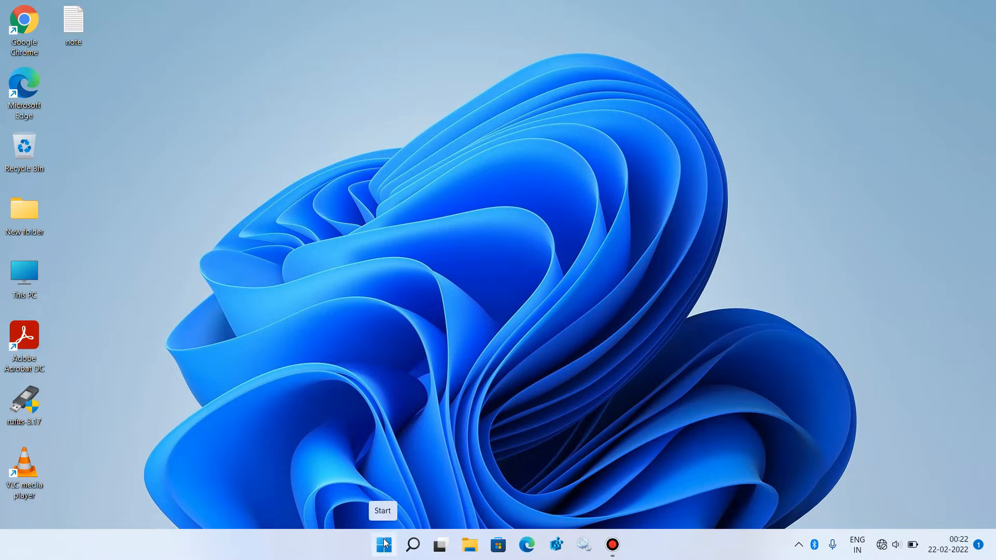
Open Settings from the Start button and clear the clipboard data under System > Clipboard
{"action": "right_click", "coordinate": [384, 544]}
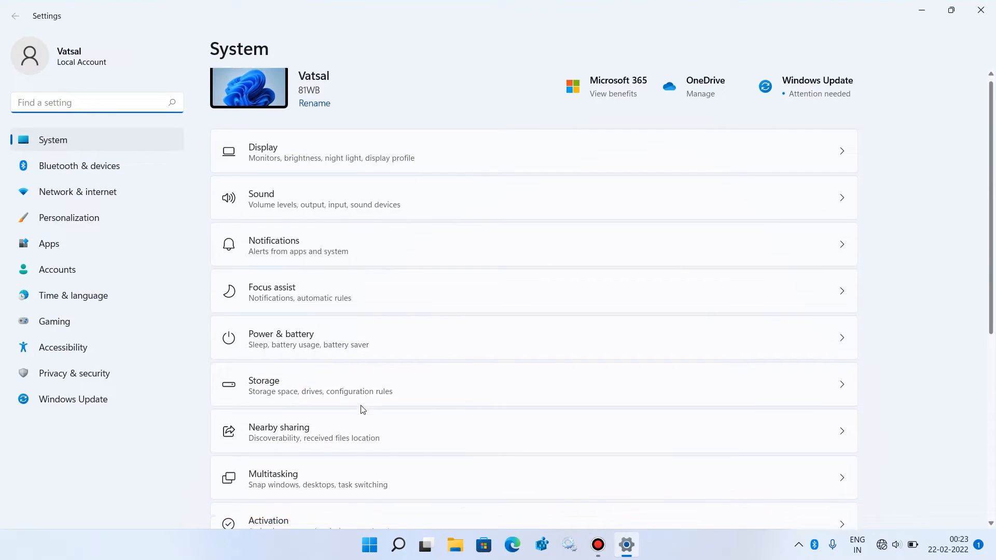
{"action": "scroll", "scroll_direction": "down", "scroll_amount": 3}
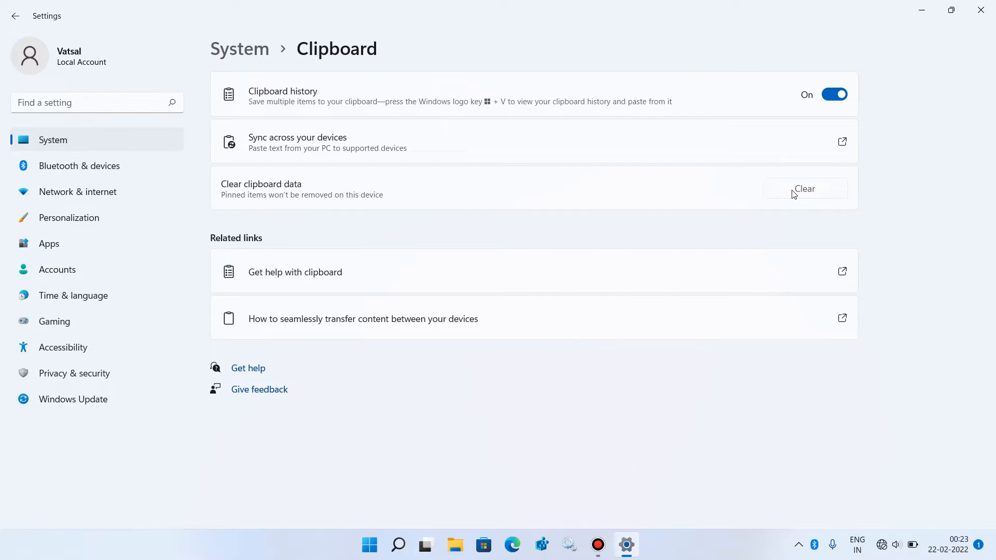
{"action": "left_click", "coordinate": [805, 189]}
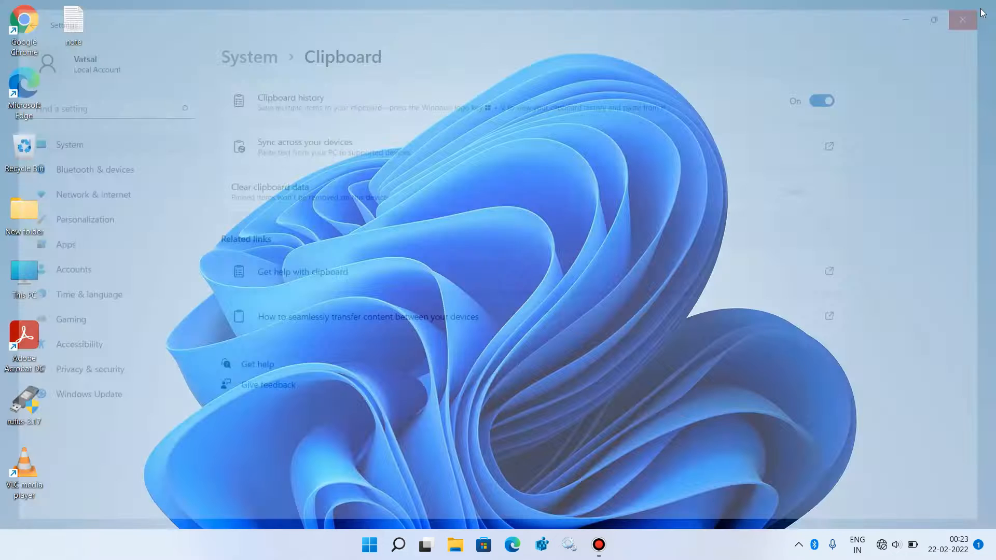
Close Settings and open Task Manager from the Start button's quick-link menu
{"action": "left_click", "coordinate": [962, 20]}
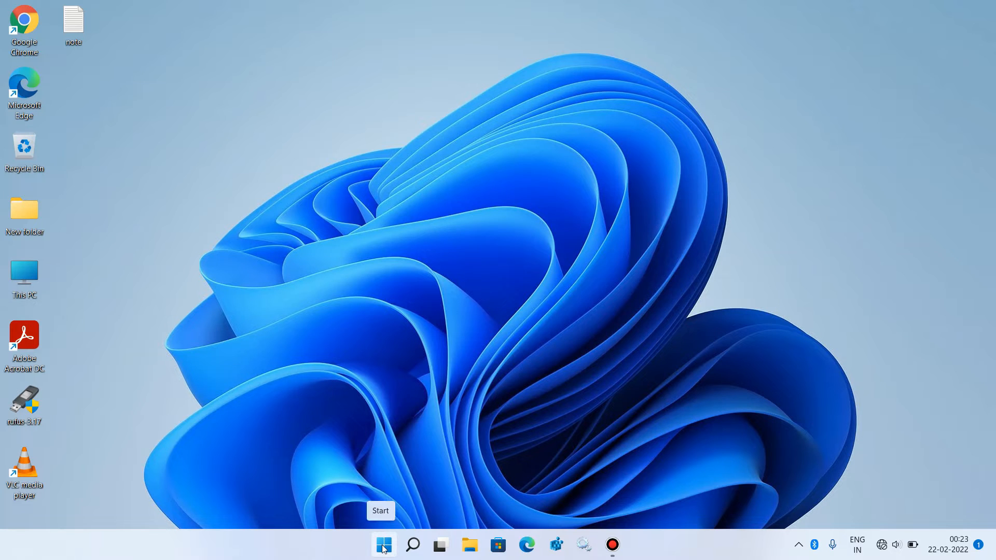
{"action": "right_click", "coordinate": [383, 546]}
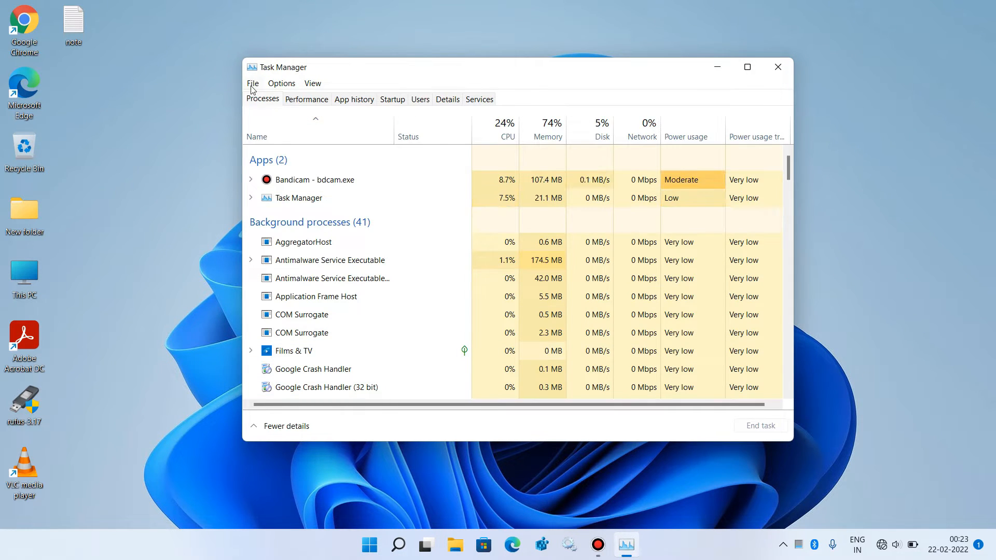
Run rdpclip.exe as a new task with administrative privileges, then close Task Manager
{"action": "left_click", "coordinate": [252, 83]}
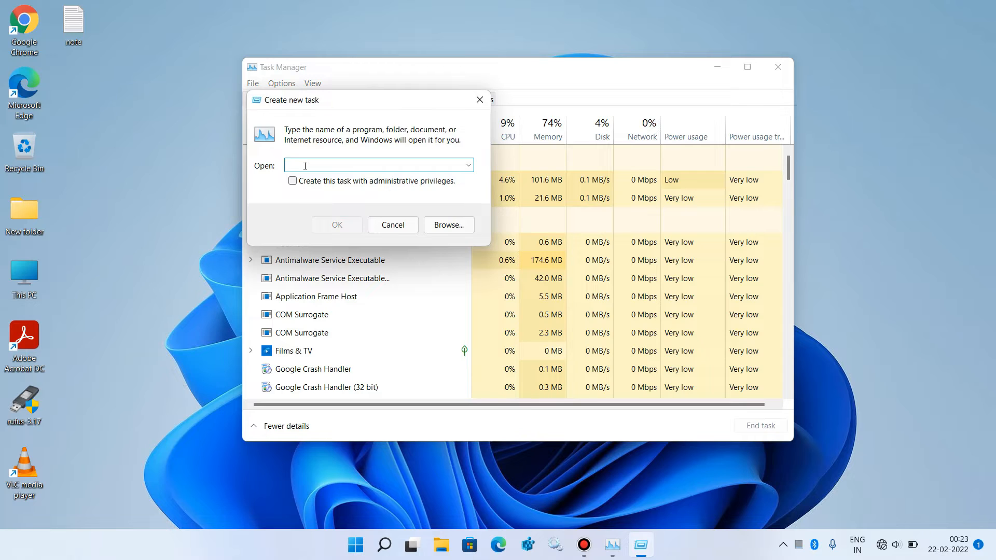
{"action": "type", "text": "rdpc"}
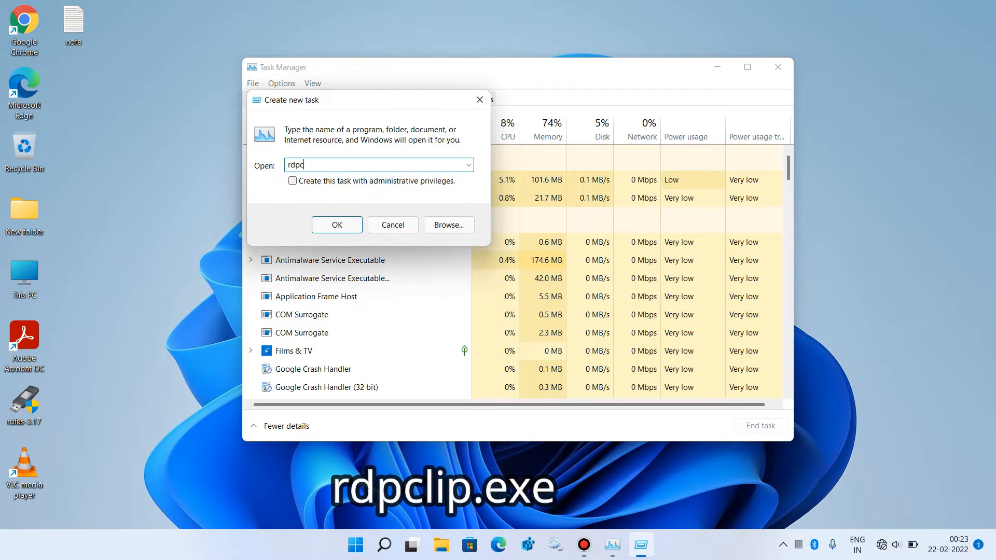
{"action": "type", "text": "lip.exe"}
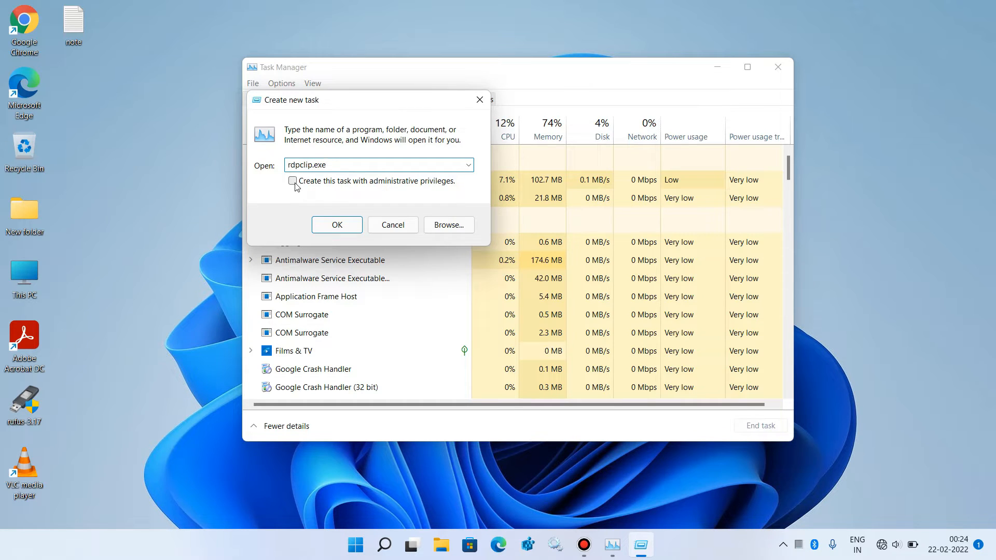
{"action": "left_click", "coordinate": [293, 181]}
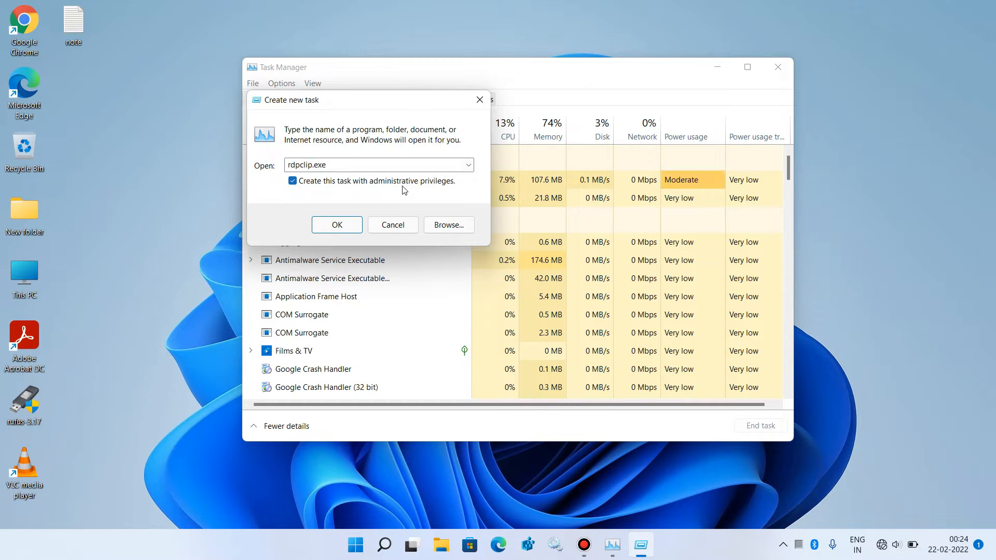
{"action": "mouse_move", "coordinate": [427, 195]}
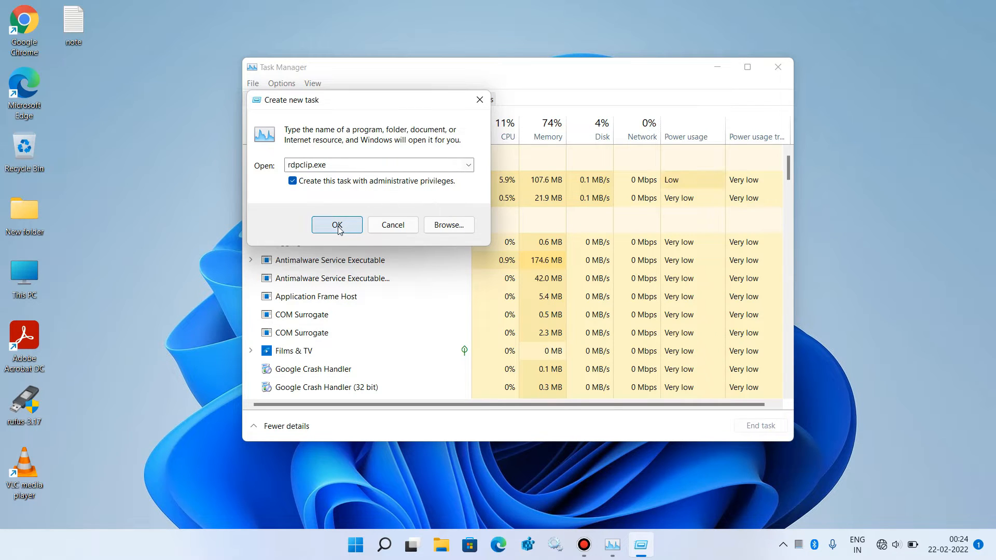
{"action": "left_click", "coordinate": [337, 225]}
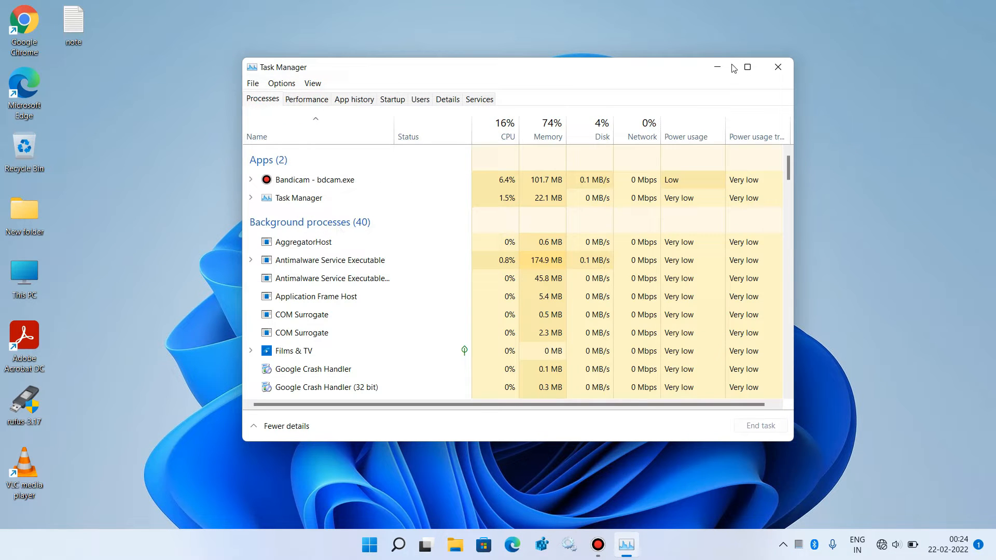
{"action": "left_click", "coordinate": [778, 67]}
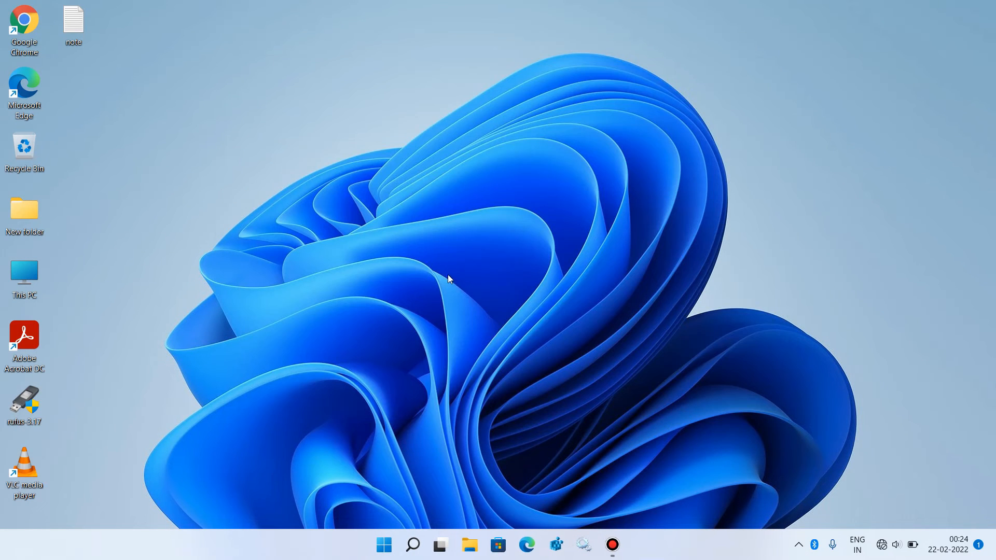
{"action": "mouse_move", "coordinate": [410, 321]}
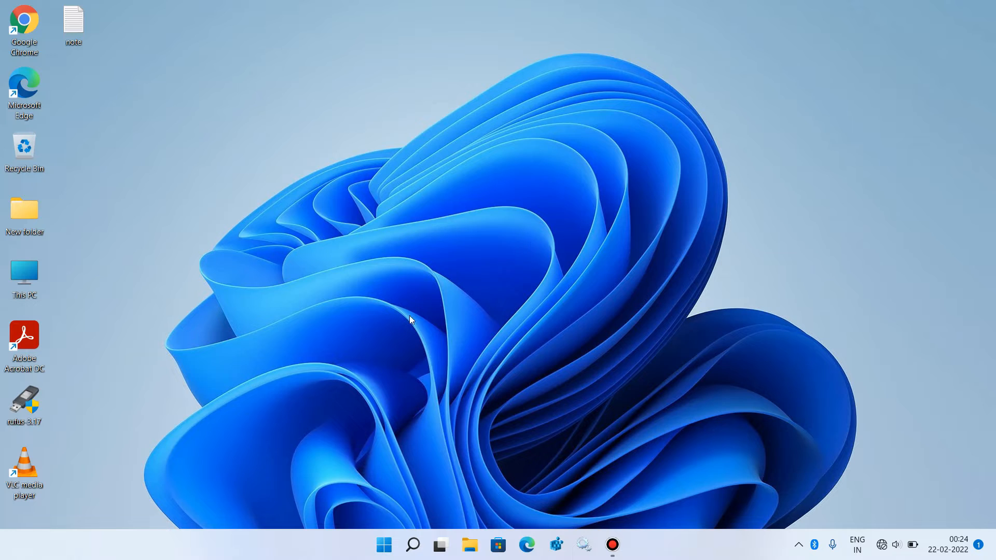
{"action": "mouse_move", "coordinate": [439, 305]}
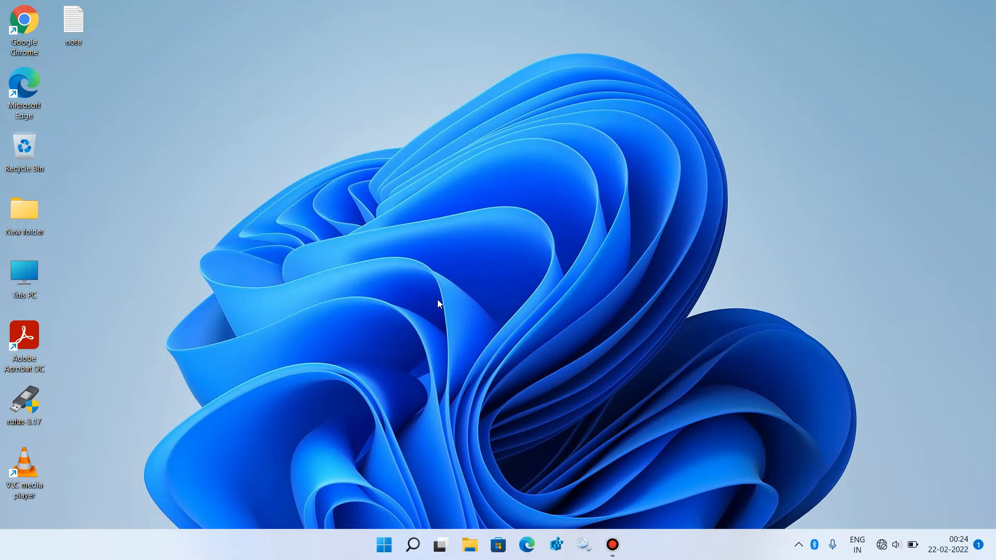
{"action": "mouse_move", "coordinate": [413, 546]}
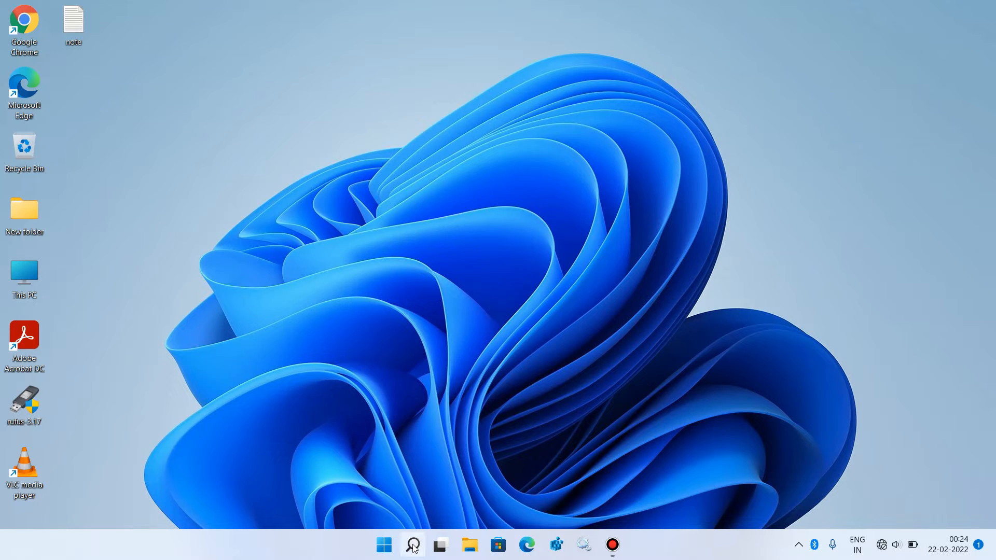
Search for cmd and launch Command Prompt as administrator
{"action": "left_click", "coordinate": [412, 546]}
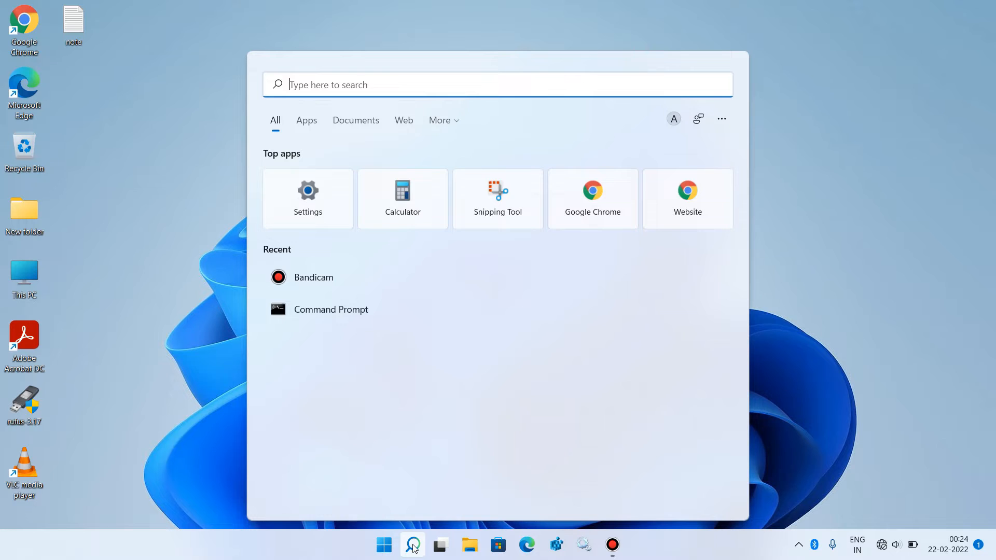
{"action": "type", "text": "cmd"}
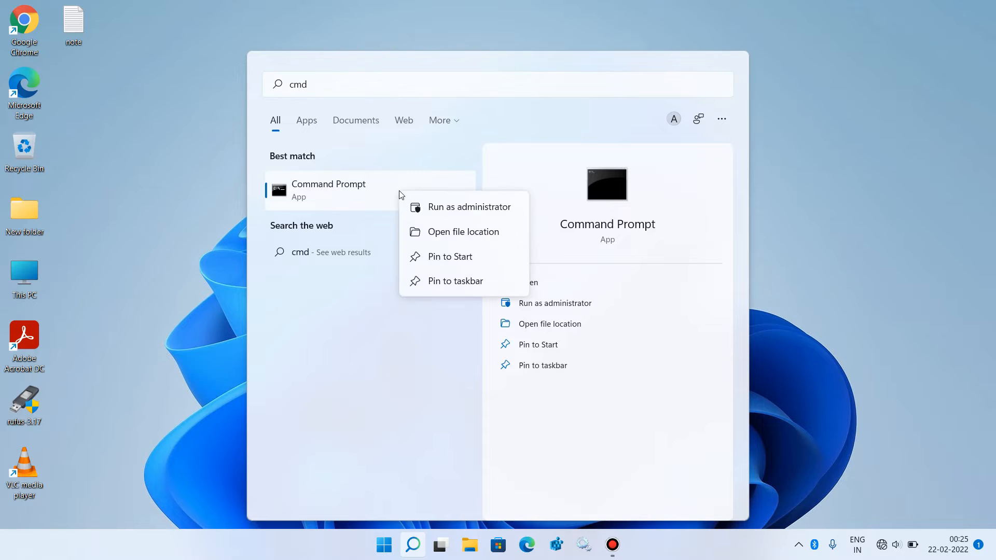
{"action": "mouse_move", "coordinate": [445, 207]}
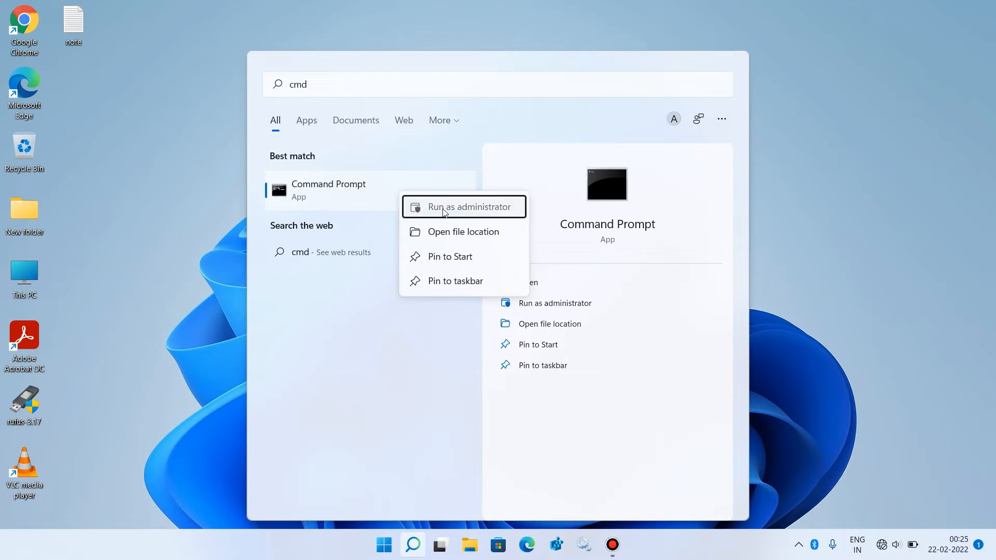
{"action": "left_click", "coordinate": [468, 206]}
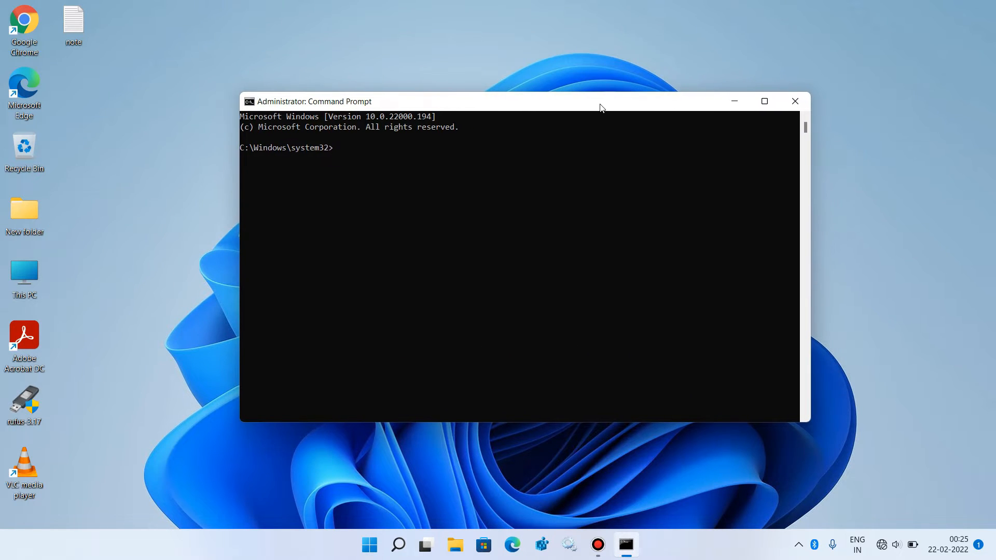
{"action": "mouse_move", "coordinate": [420, 227]}
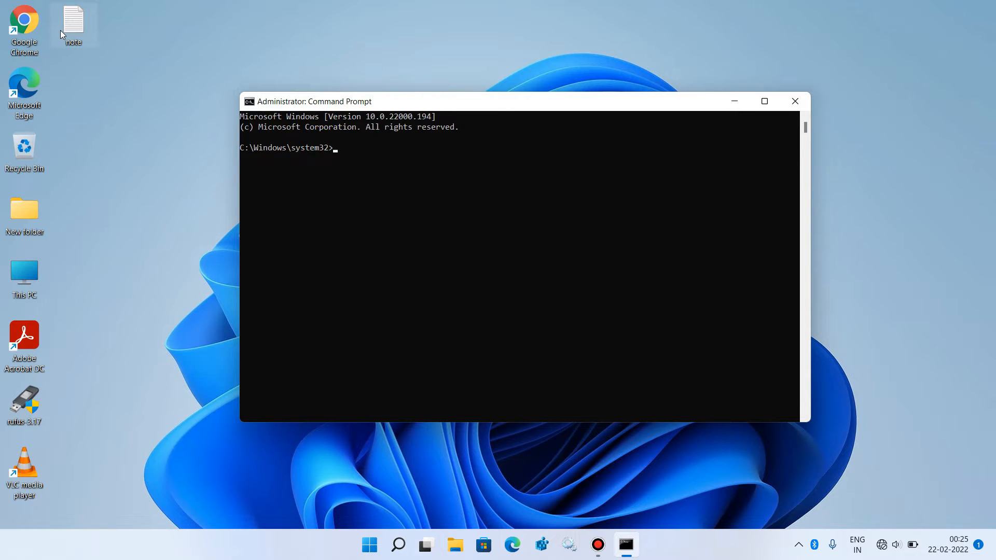
Open the note file with the taskkill, rdpclip and clip commands, then minimize Notepad
{"action": "double_click", "coordinate": [73, 19]}
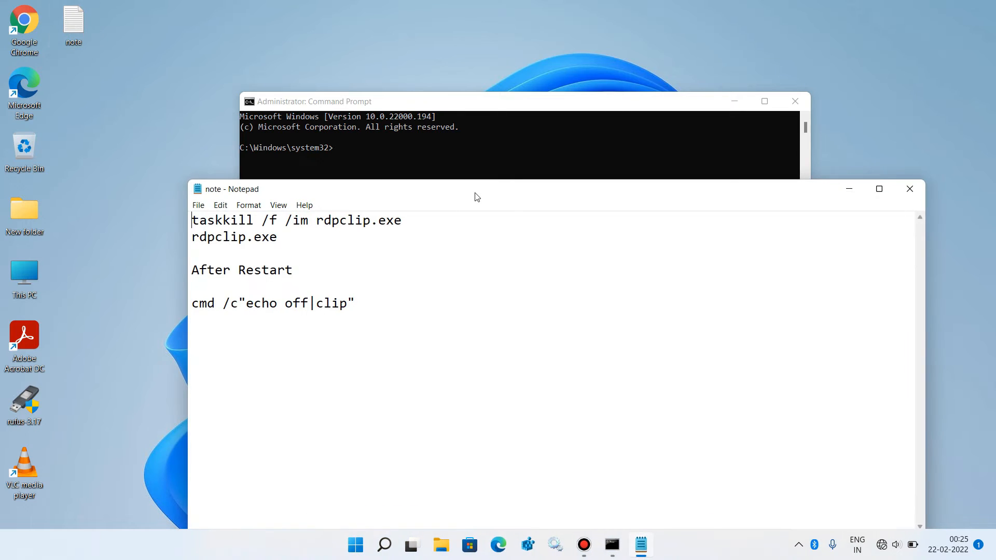
{"action": "left_click_drag", "start_coordinate": [476, 188], "coordinate": [483, 225]}
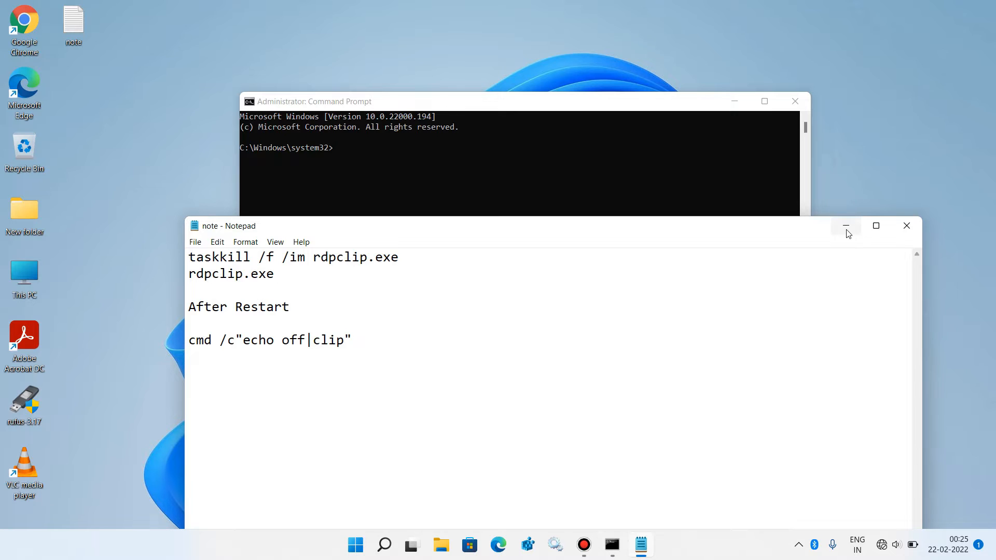
{"action": "left_click", "coordinate": [845, 226]}
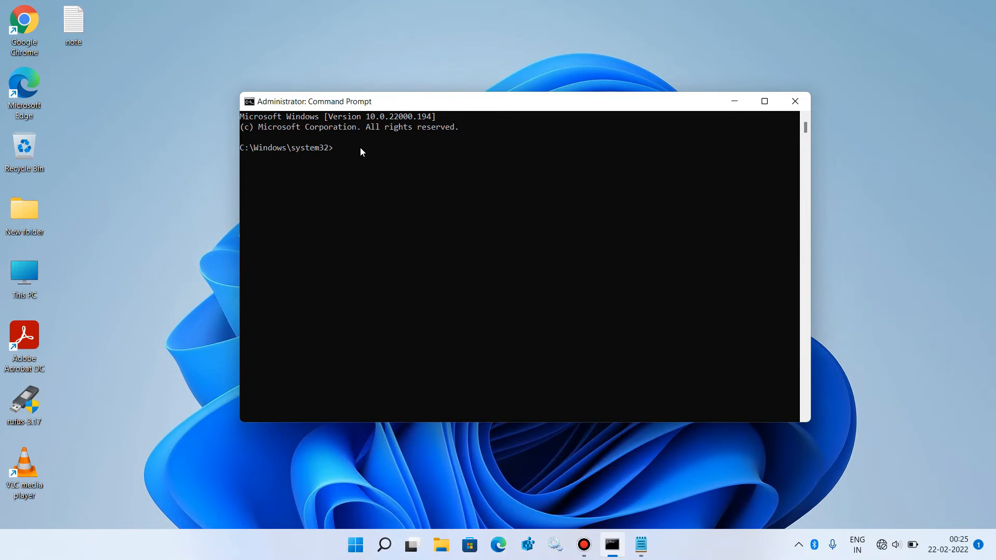
Run taskkill /f /im rdpclip.exe to force-terminate the rdpclip process
{"action": "type", "text": "t"}
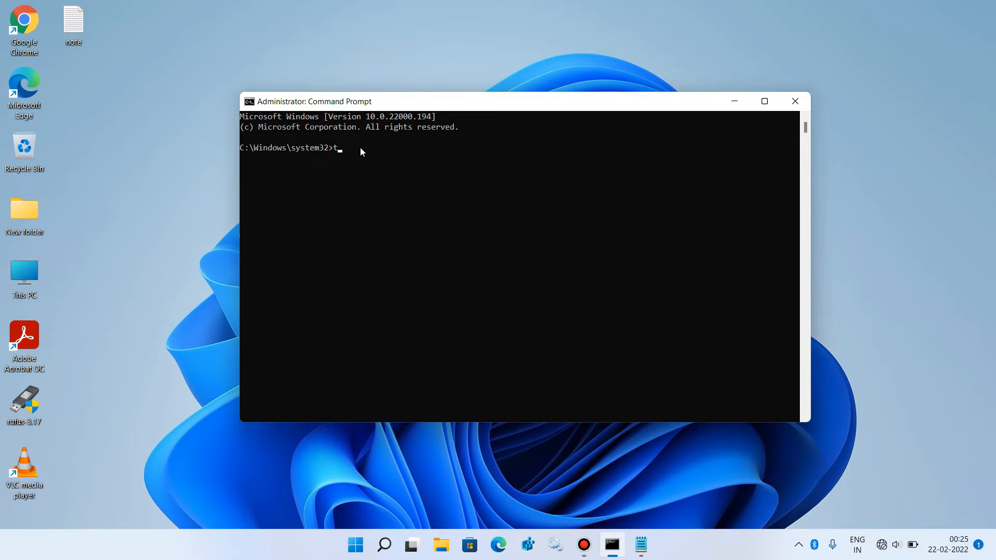
{"action": "type", "text": "ask"}
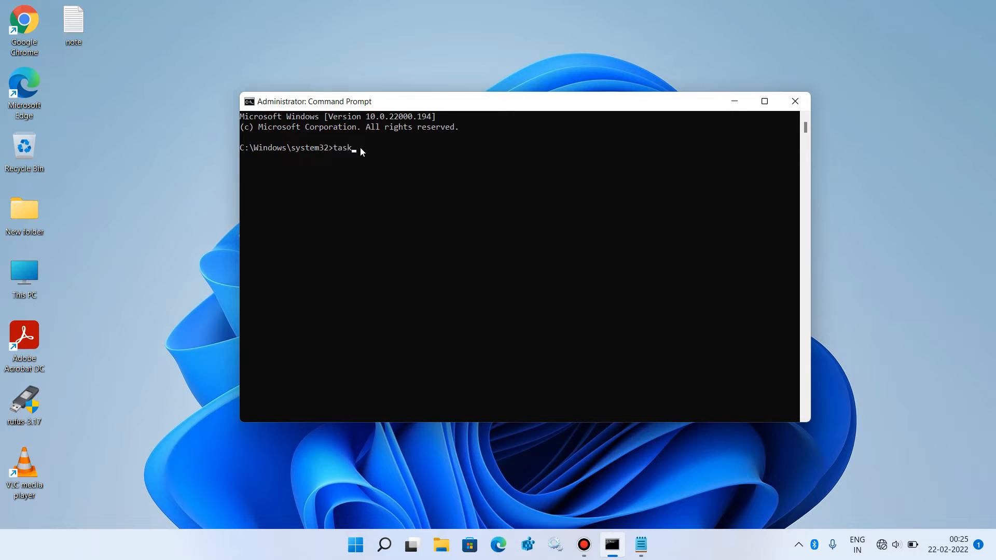
{"action": "type", "text": "kill"}
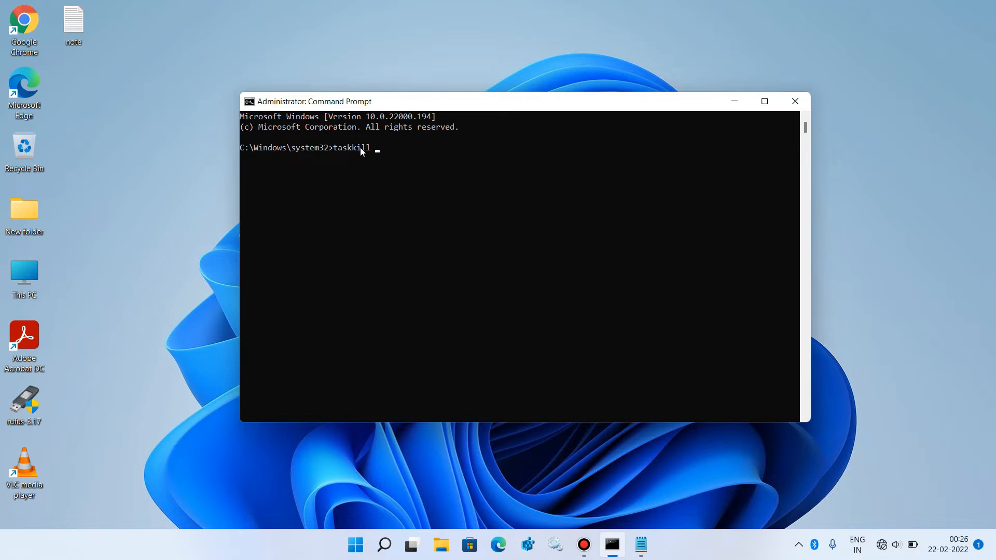
{"action": "type", "text": "/"}
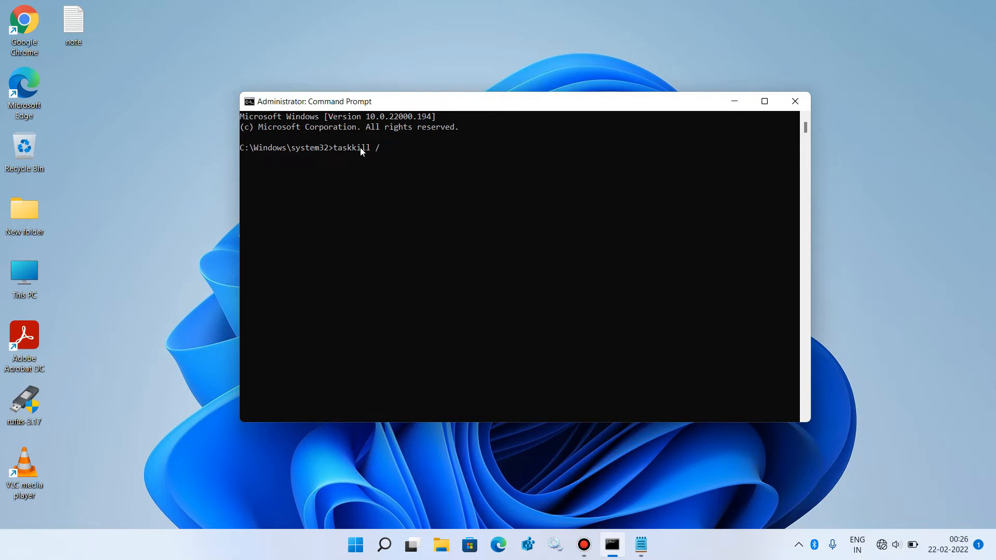
{"action": "type", "text": "f /"}
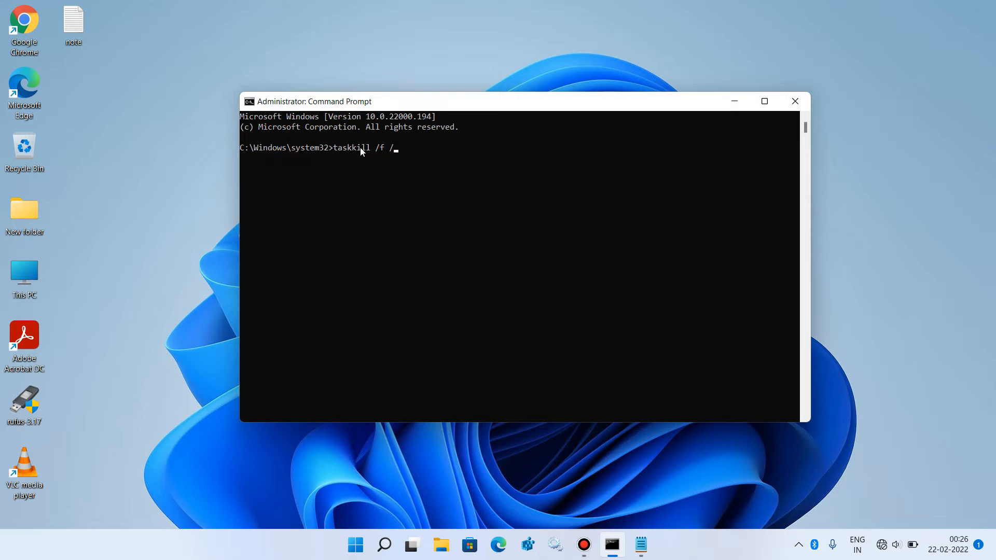
{"action": "type", "text": "im"}
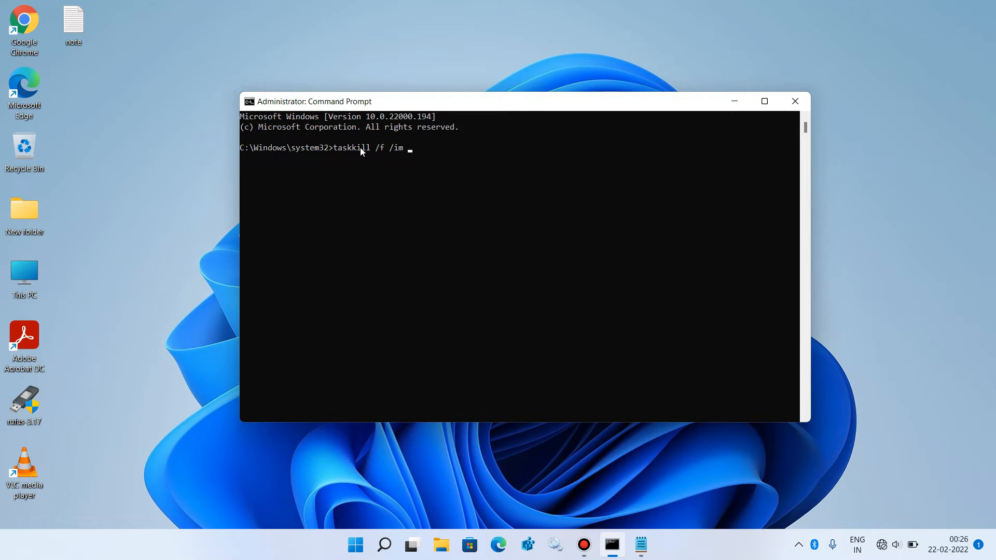
{"action": "type", "text": "rdp"}
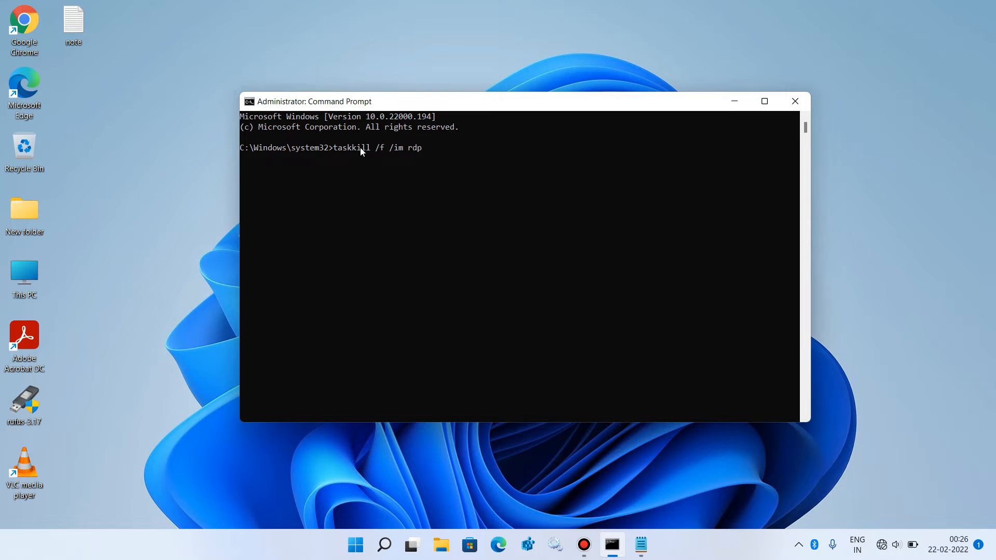
{"action": "type", "text": "clip."}
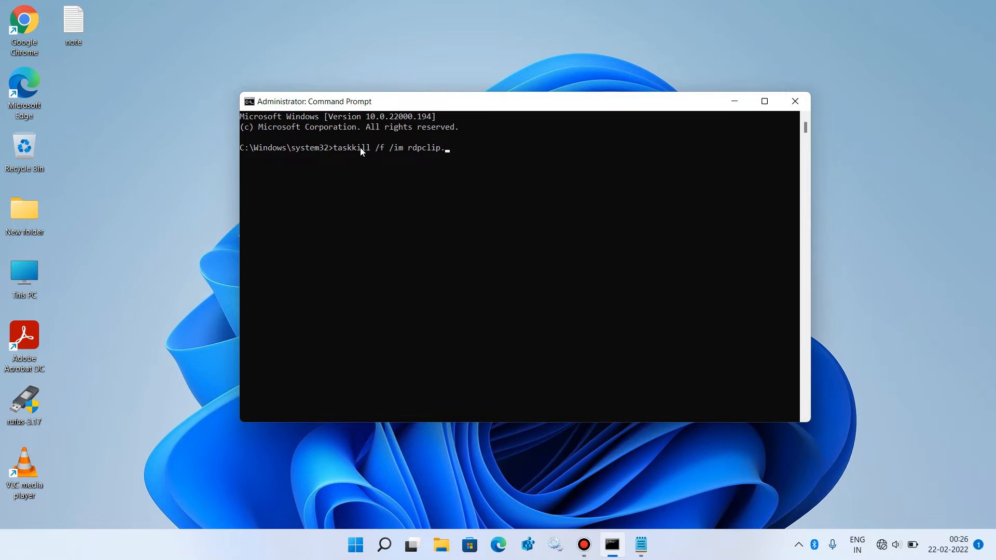
{"action": "type", "text": "exe"}
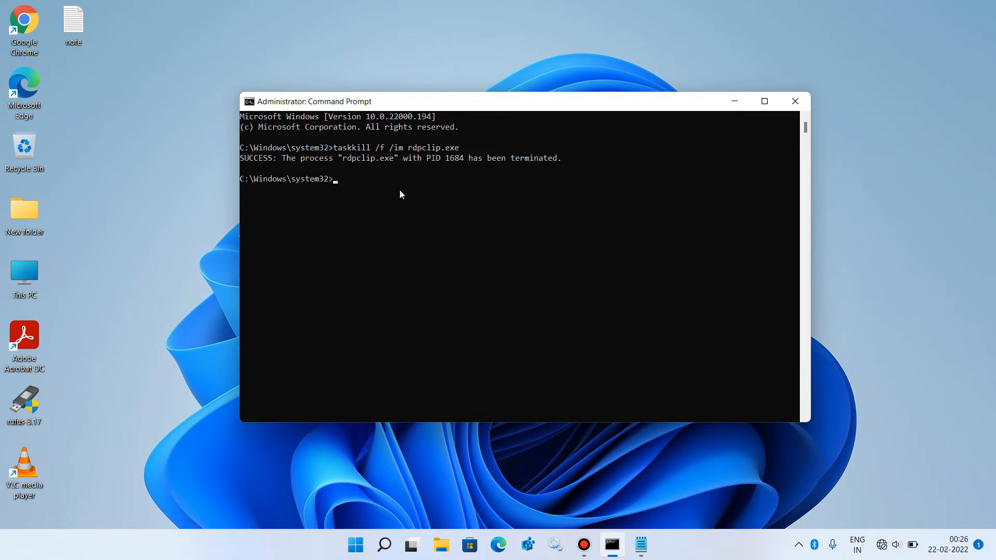
{"action": "mouse_move", "coordinate": [374, 199]}
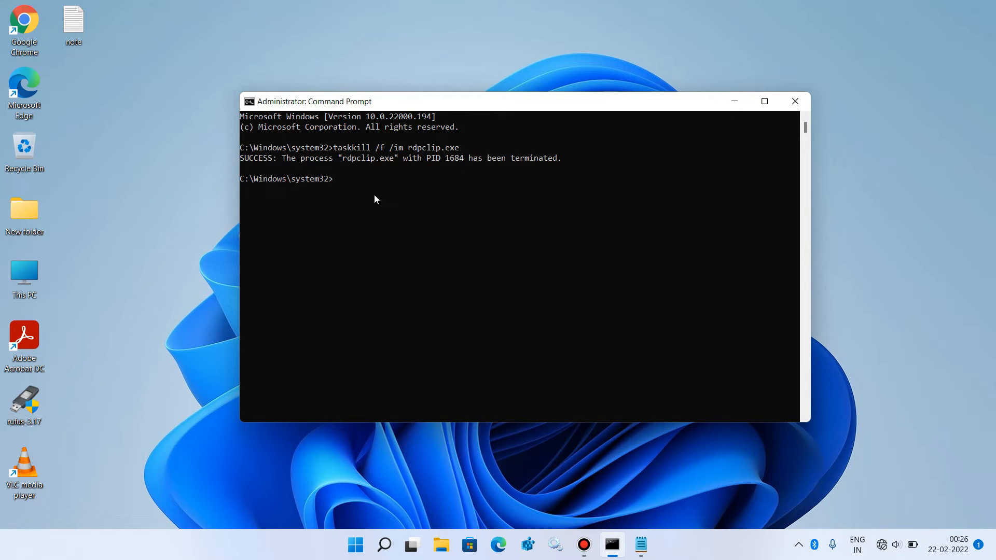
Run rdpclip.exe again, then exit Command Prompt
{"action": "type", "text": "rdp"}
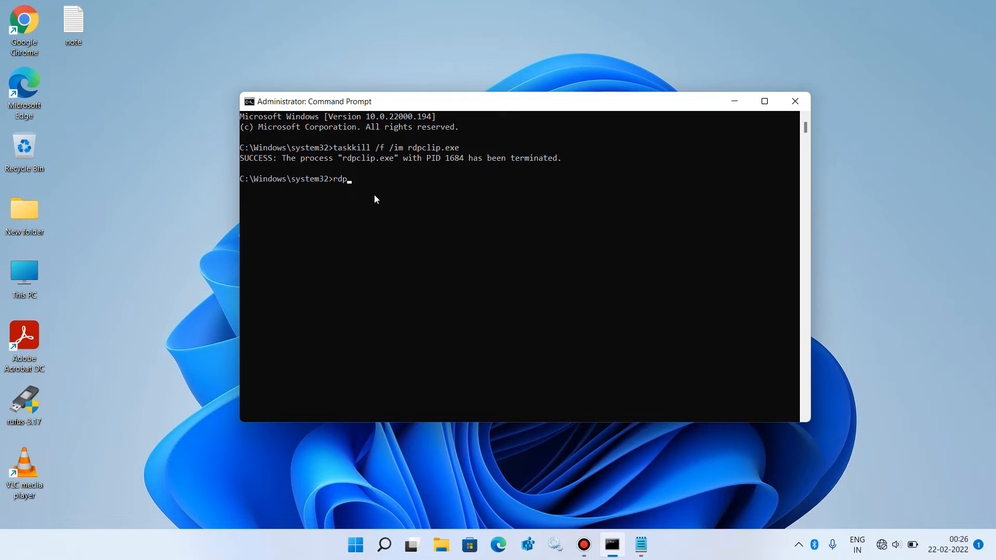
{"action": "type", "text": "cl"}
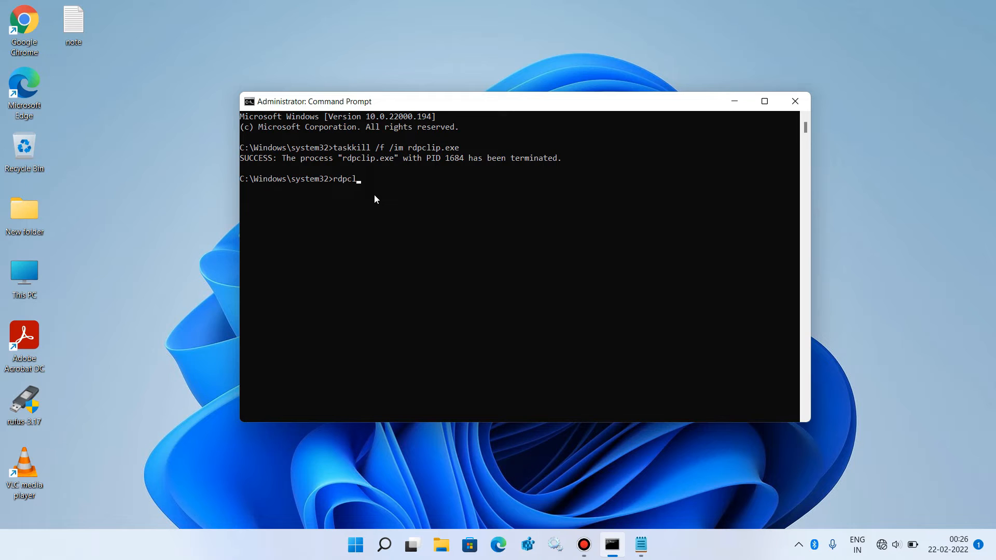
{"action": "type", "text": "ip."}
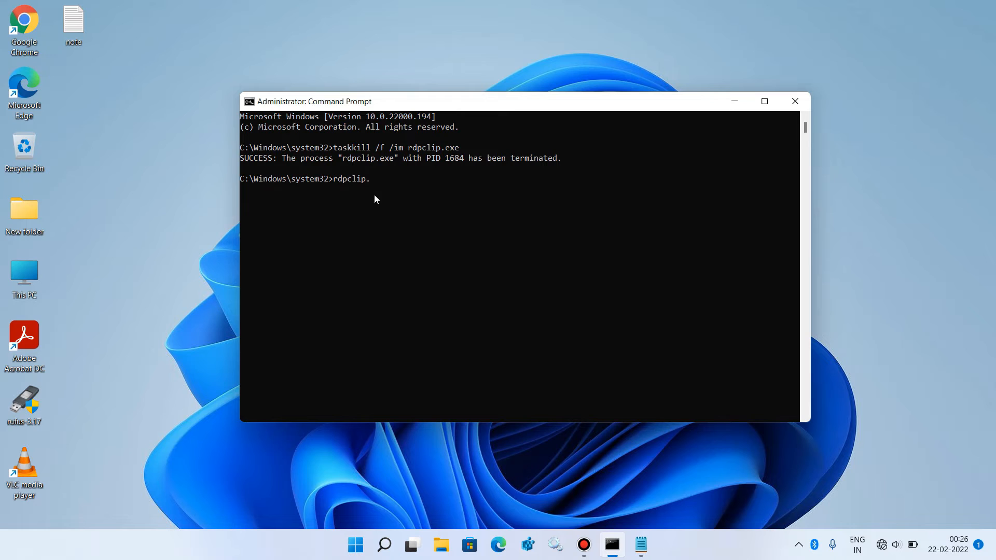
{"action": "type", "text": "exe"}
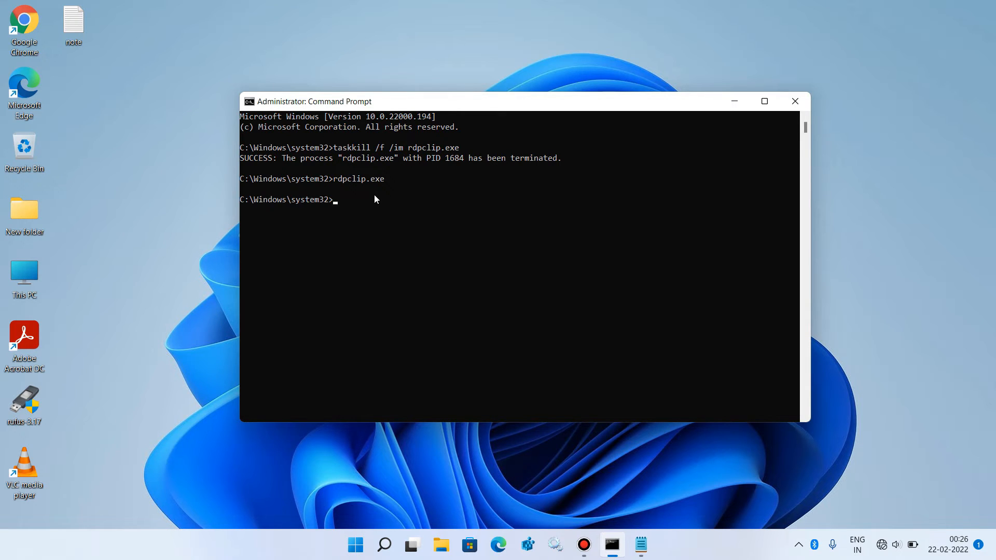
{"action": "mouse_move", "coordinate": [387, 212]}
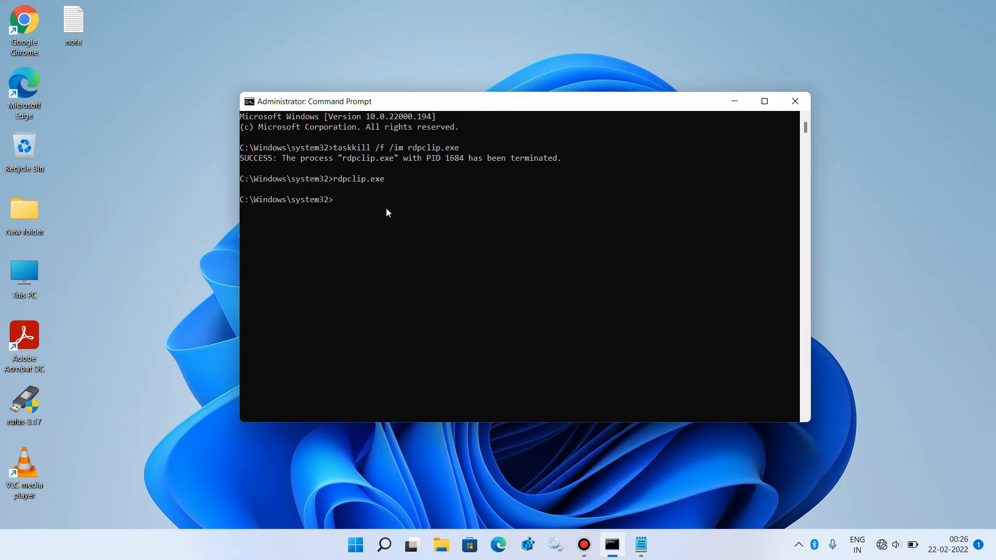
{"action": "type", "text": "exit"}
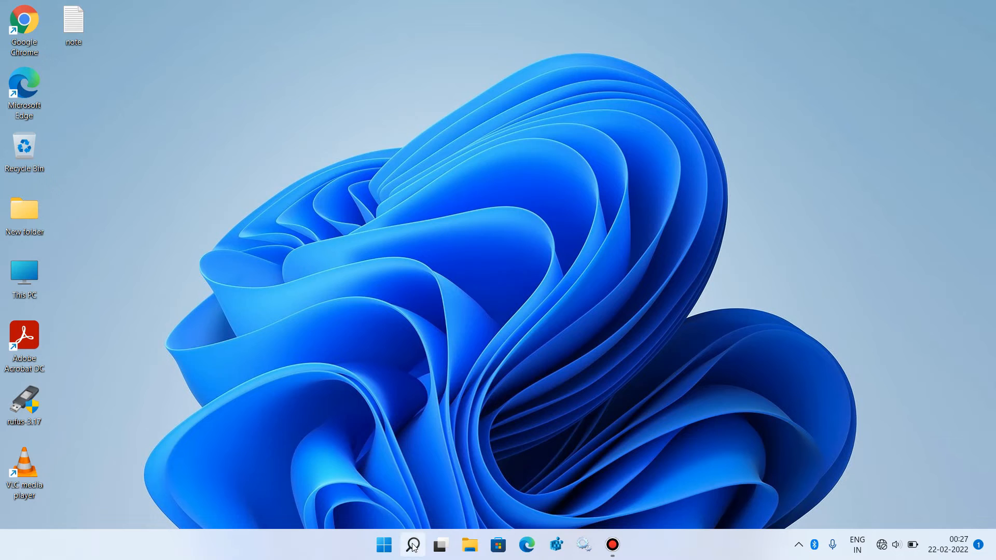
Search for cmd and run a new Command Prompt as administrator
{"action": "left_click", "coordinate": [411, 545]}
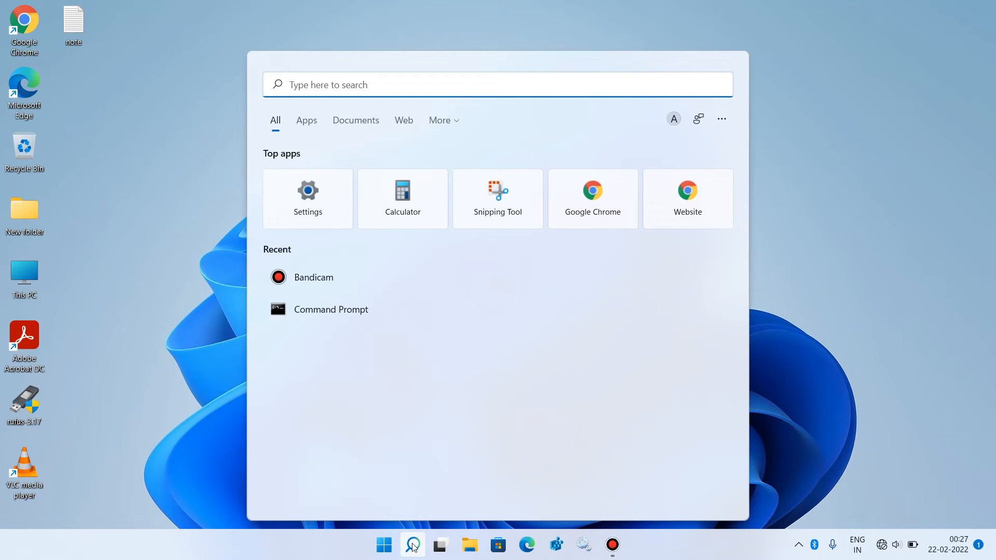
{"action": "type", "text": "cmd"}
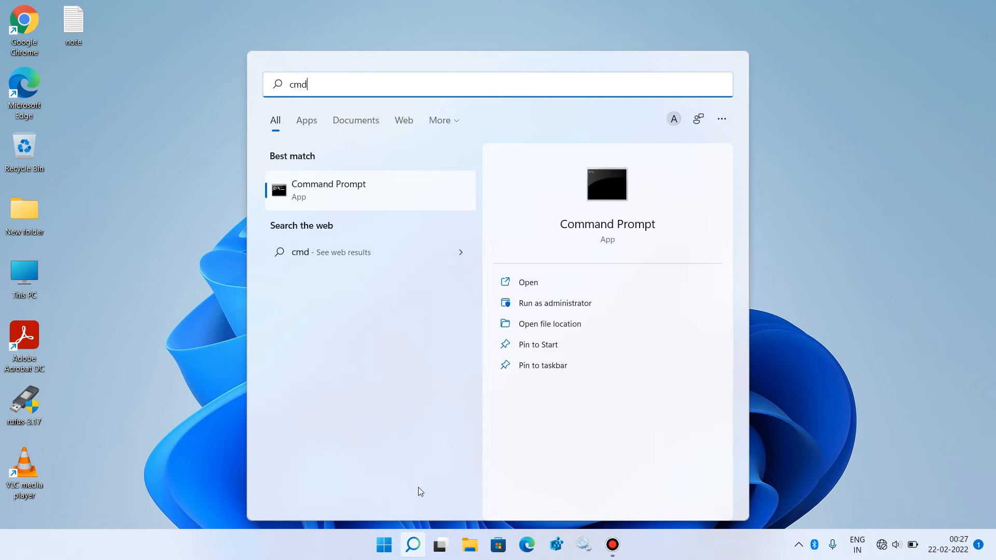
{"action": "mouse_move", "coordinate": [396, 191]}
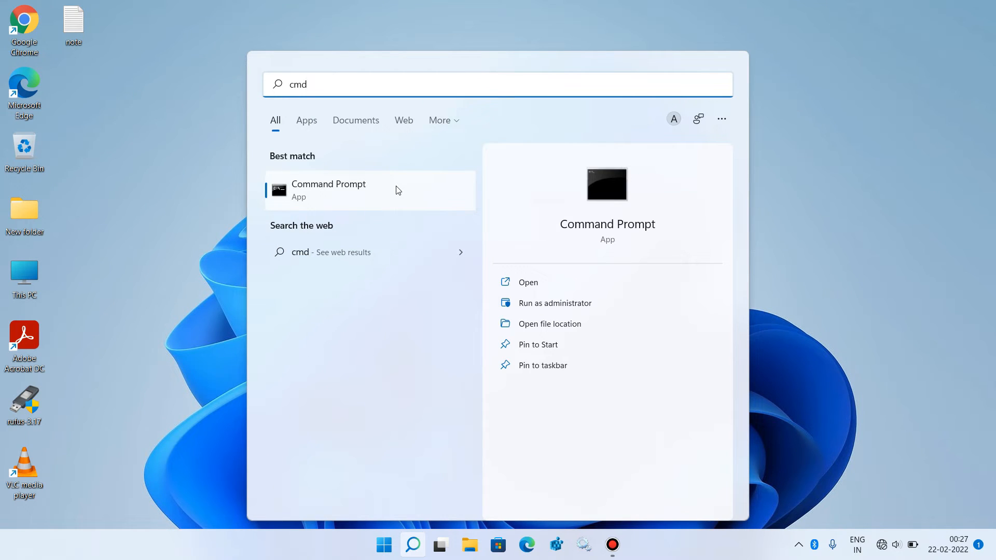
{"action": "right_click", "coordinate": [328, 189]}
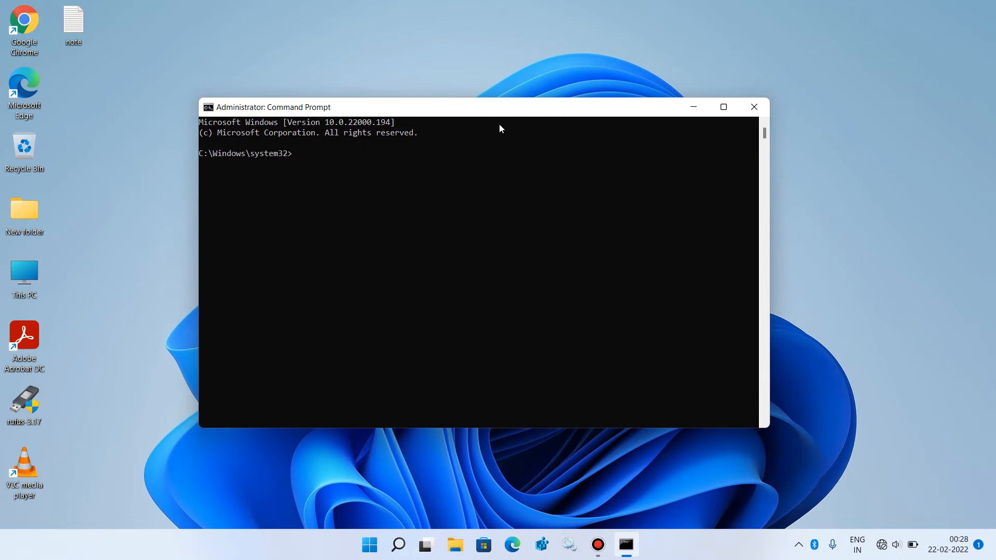
{"action": "mouse_move", "coordinate": [223, 49]}
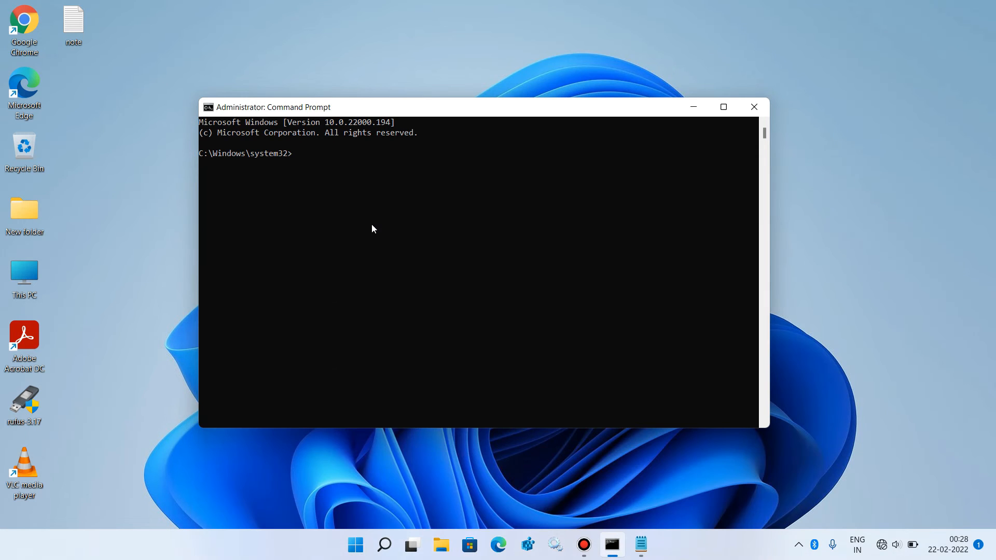
{"action": "mouse_move", "coordinate": [349, 185]}
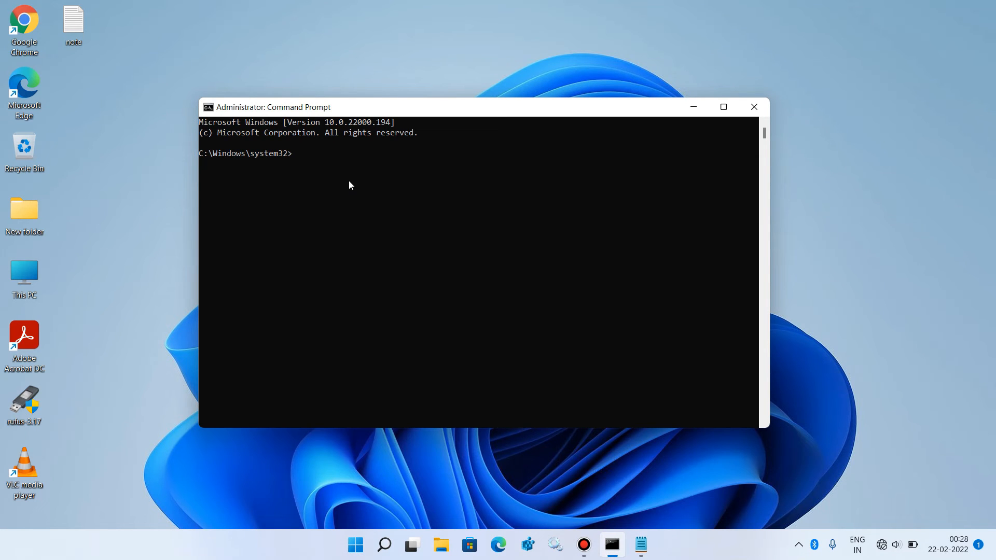
Run cmd /c "echo off|clip" to empty the clipboard, then exit the command window
{"action": "type", "text": "cmd"}
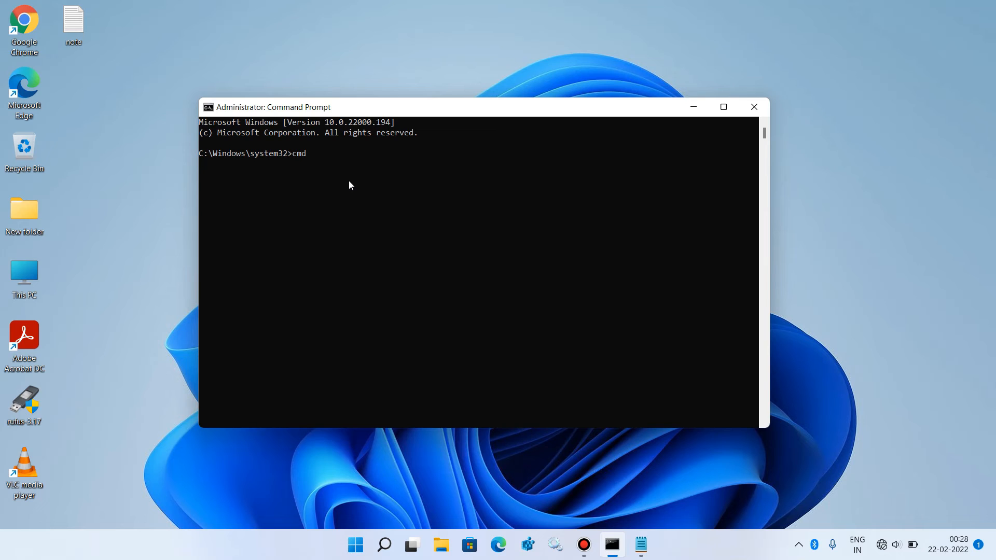
{"action": "type", "text": "/c"}
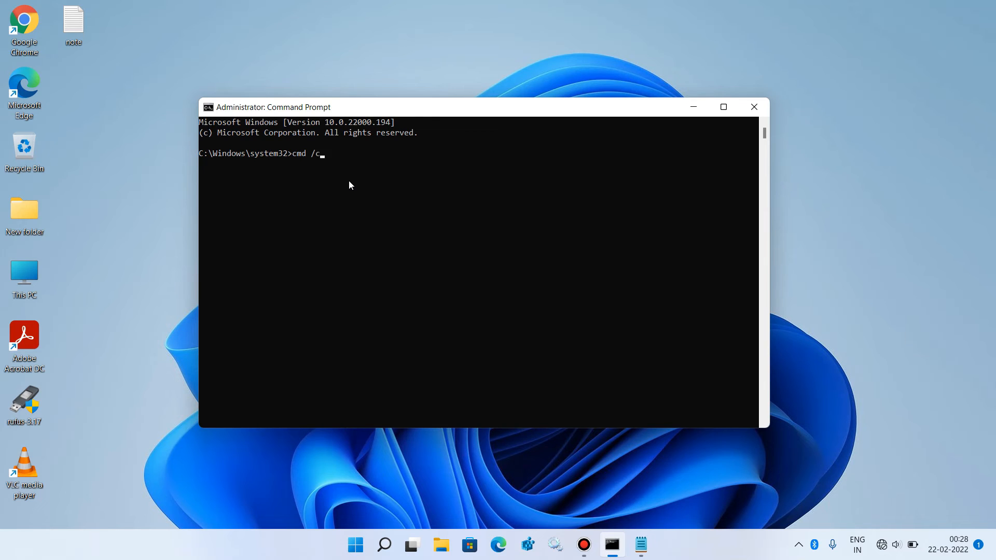
{"action": "type", "text": "\""}
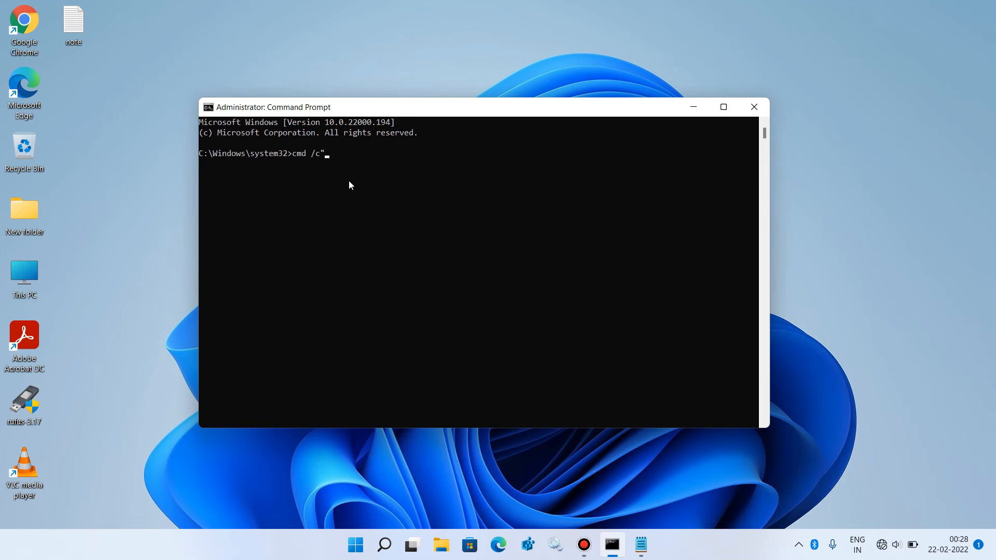
{"action": "type", "text": "echo"}
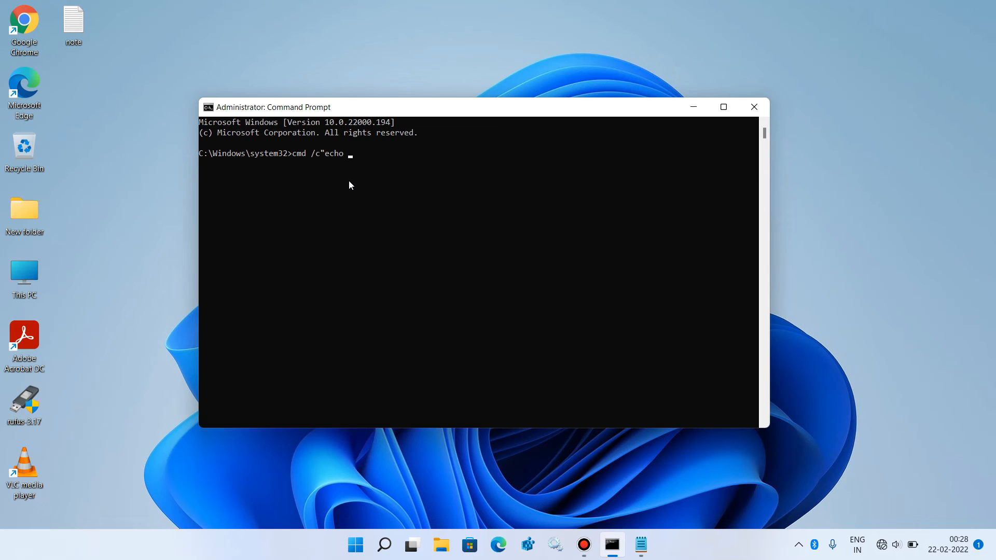
{"action": "type", "text": "off"}
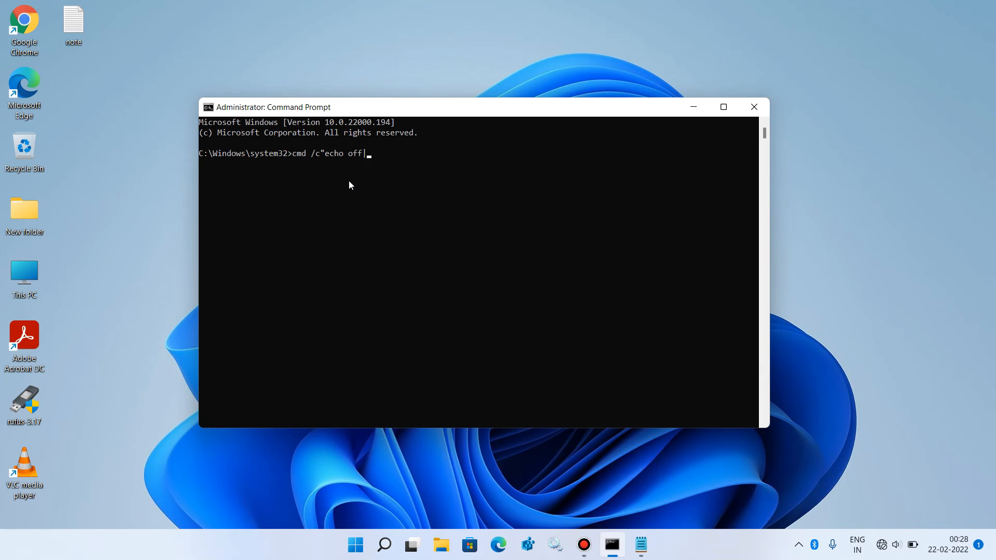
{"action": "type", "text": "|clip"}
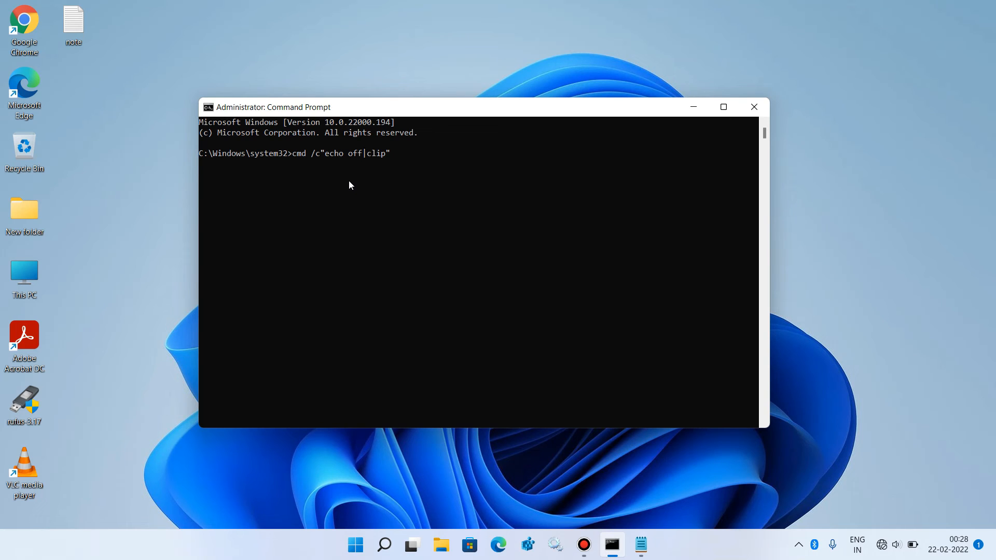
{"action": "type", "text": "em32>e"}
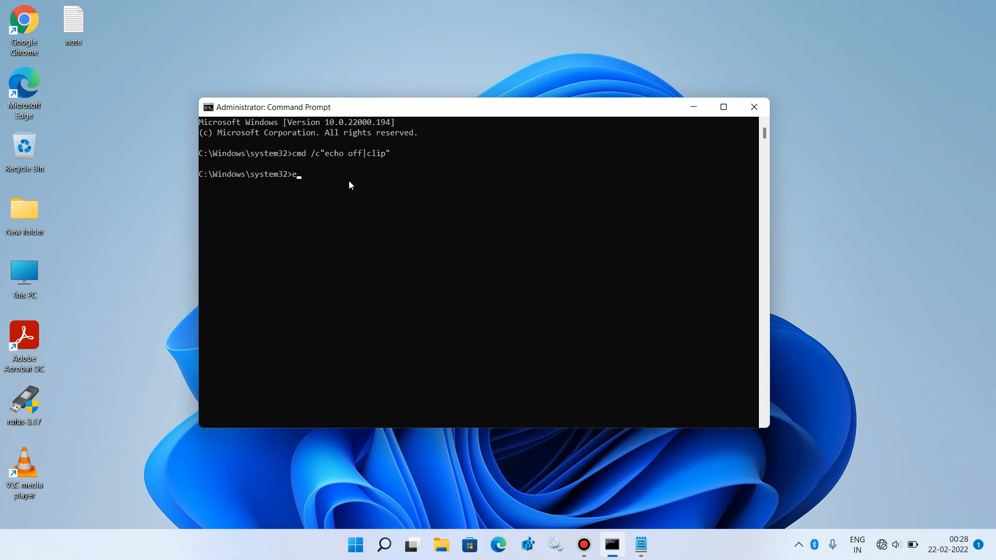
{"action": "type", "text": "xit"}
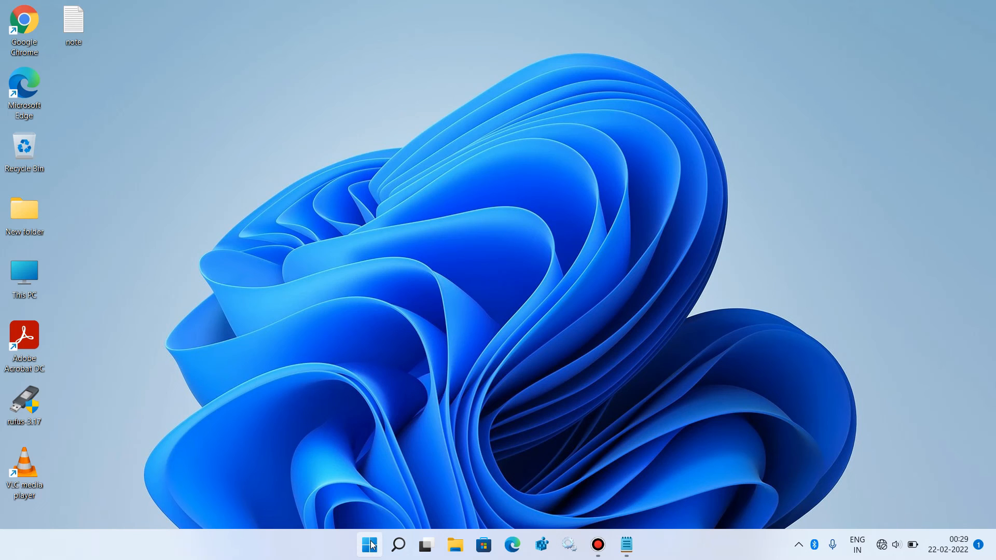
Open Settings from the Start button's quick-link menu, landing on the System page
{"action": "right_click", "coordinate": [369, 545]}
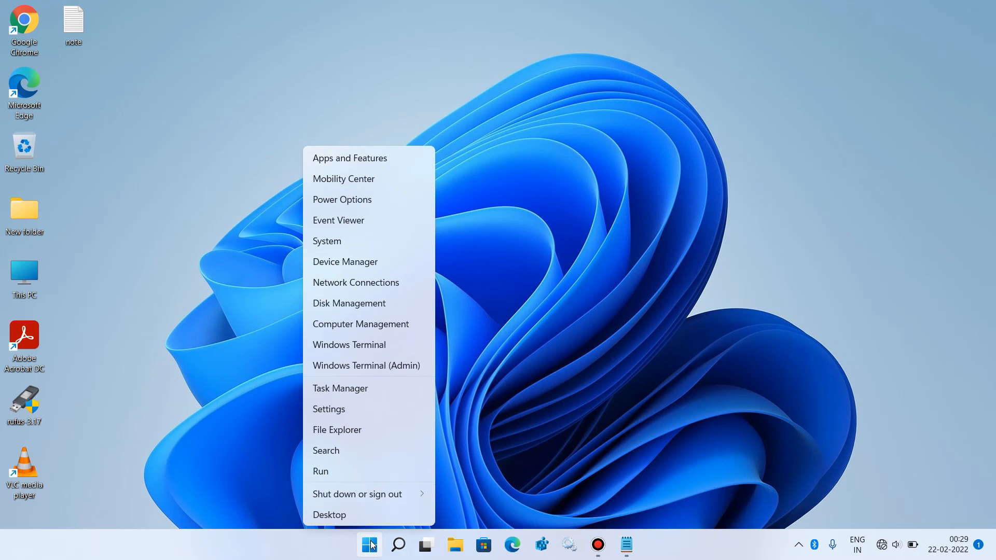
{"action": "mouse_move", "coordinate": [354, 410]}
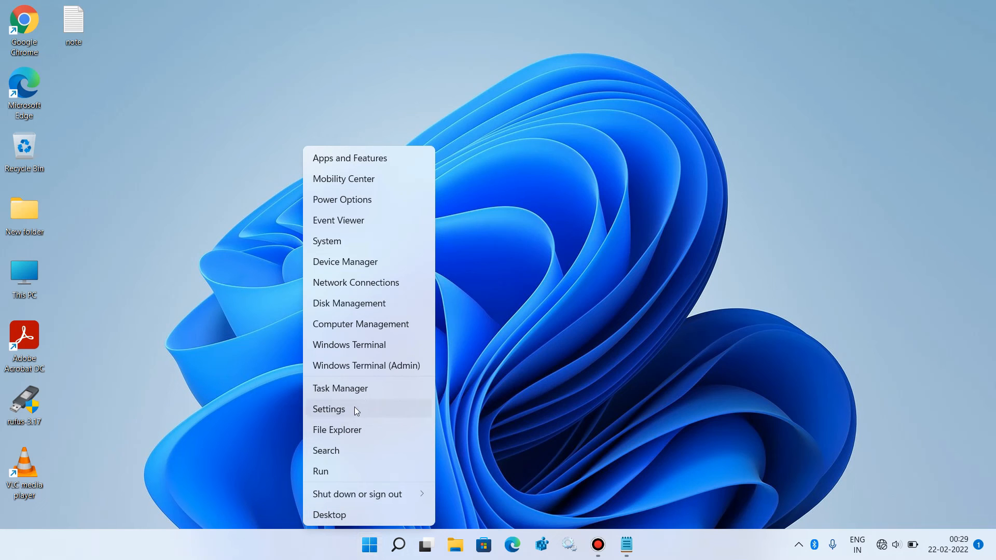
{"action": "left_click", "coordinate": [328, 409]}
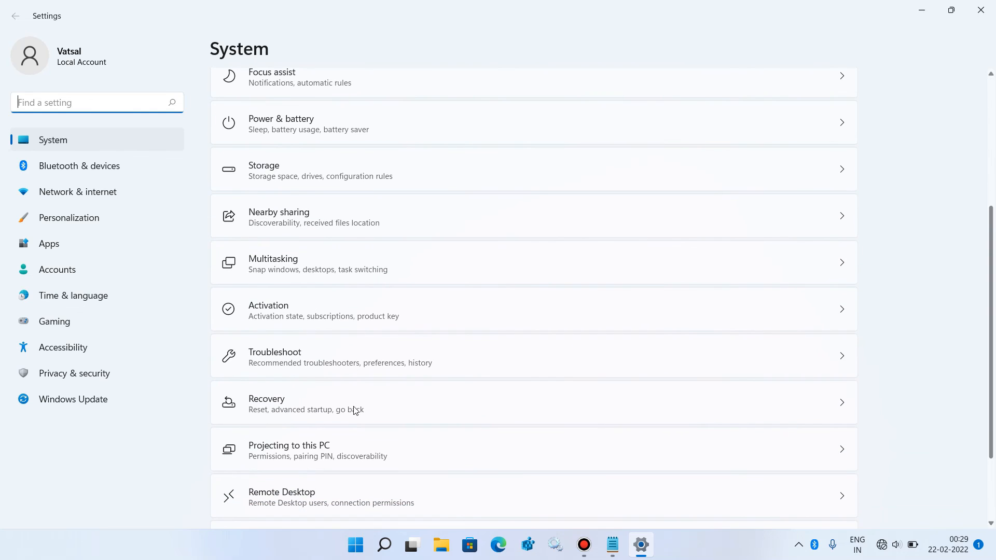
{"action": "mouse_move", "coordinate": [267, 368]}
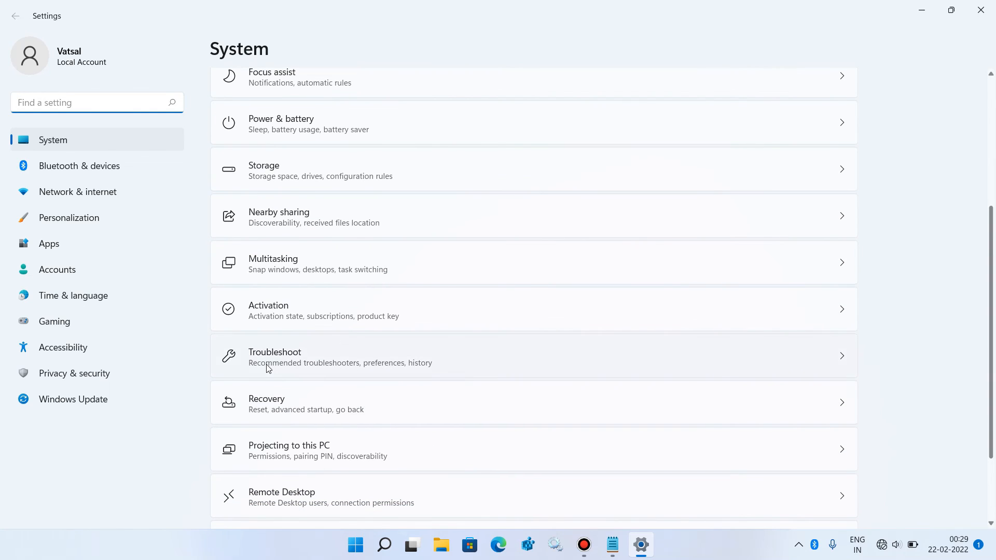
Run the Keyboard troubleshooter from Troubleshoot > Other troubleshooters, then close it when finished
{"action": "left_click", "coordinate": [275, 356]}
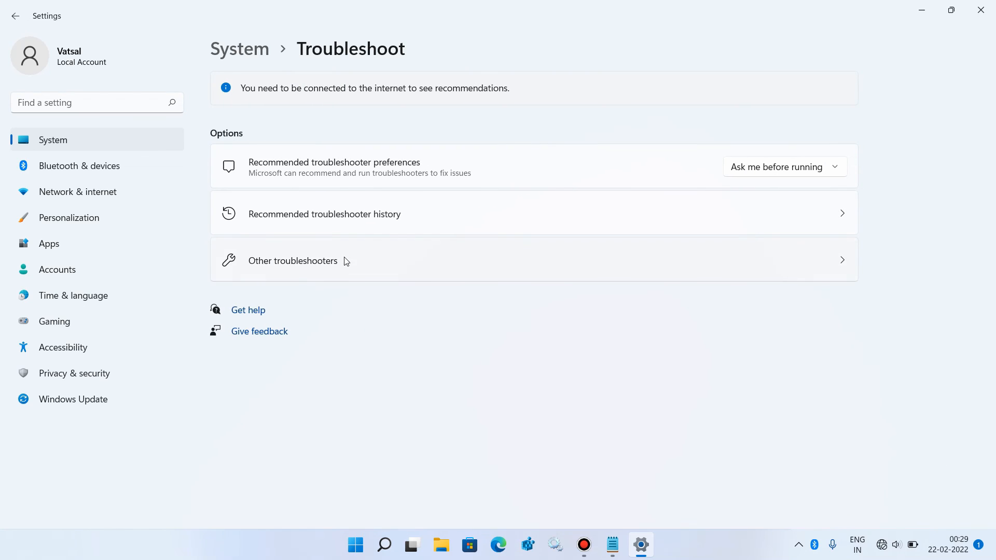
{"action": "left_click", "coordinate": [292, 260]}
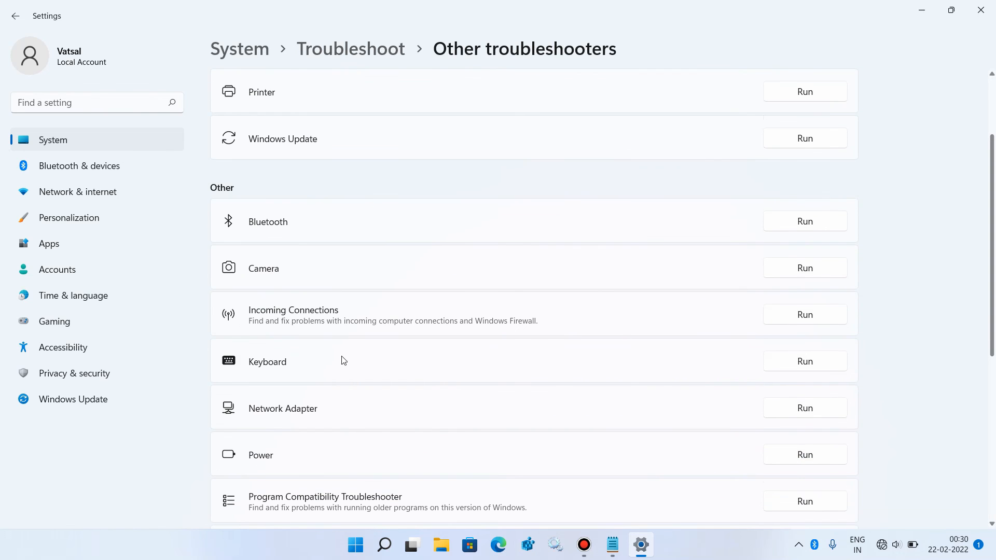
{"action": "mouse_move", "coordinate": [557, 370]}
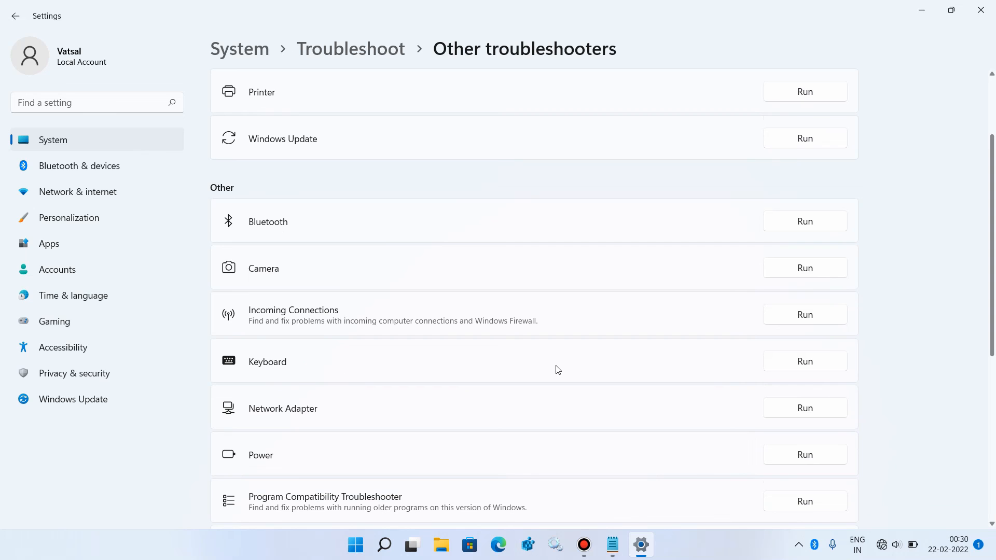
{"action": "left_click", "coordinate": [805, 361]}
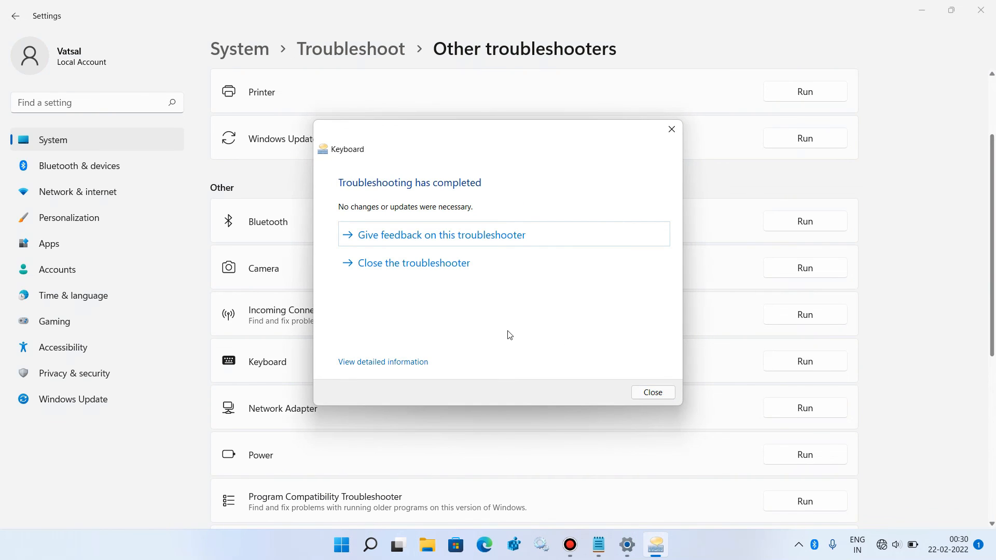
{"action": "left_click", "coordinate": [652, 392]}
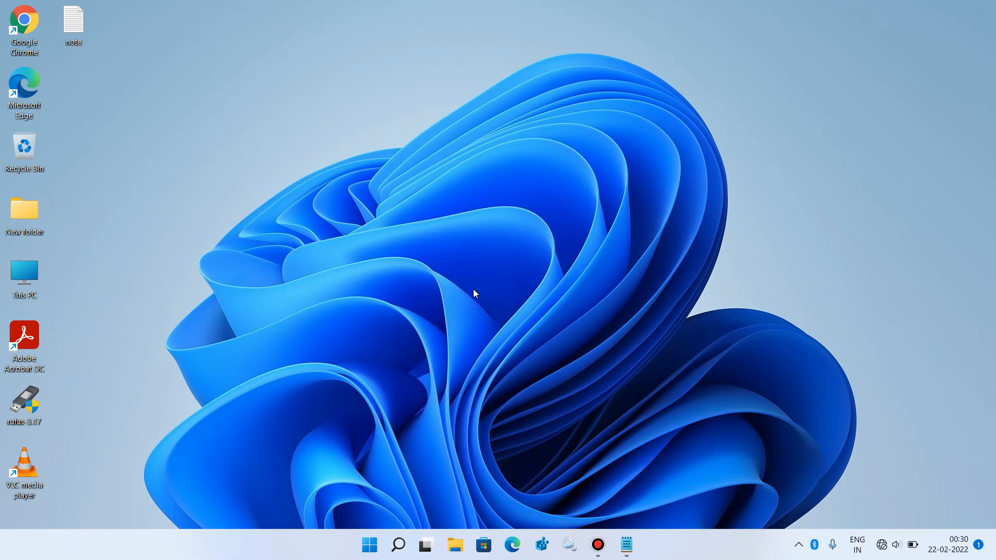
{"action": "mouse_move", "coordinate": [503, 278]}
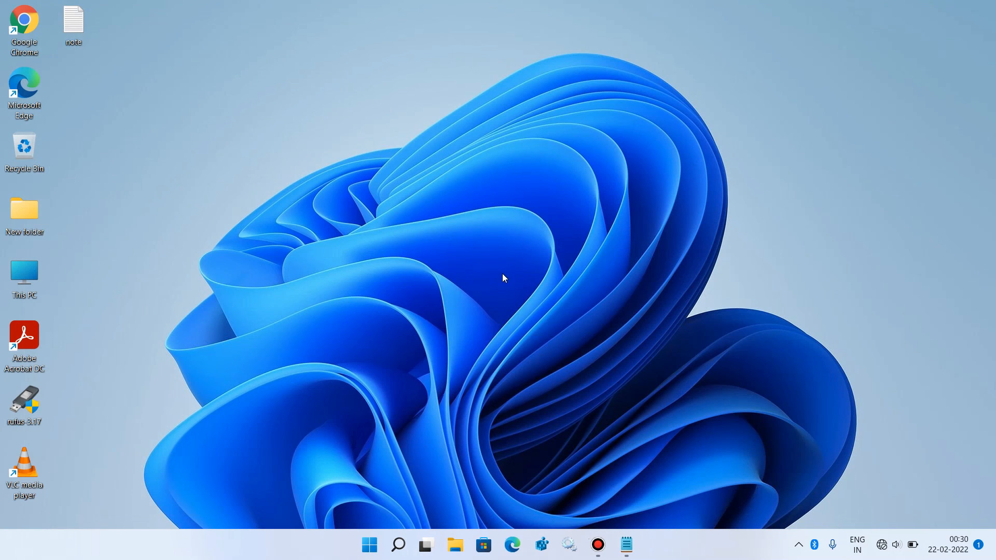
{"action": "mouse_move", "coordinate": [479, 286]}
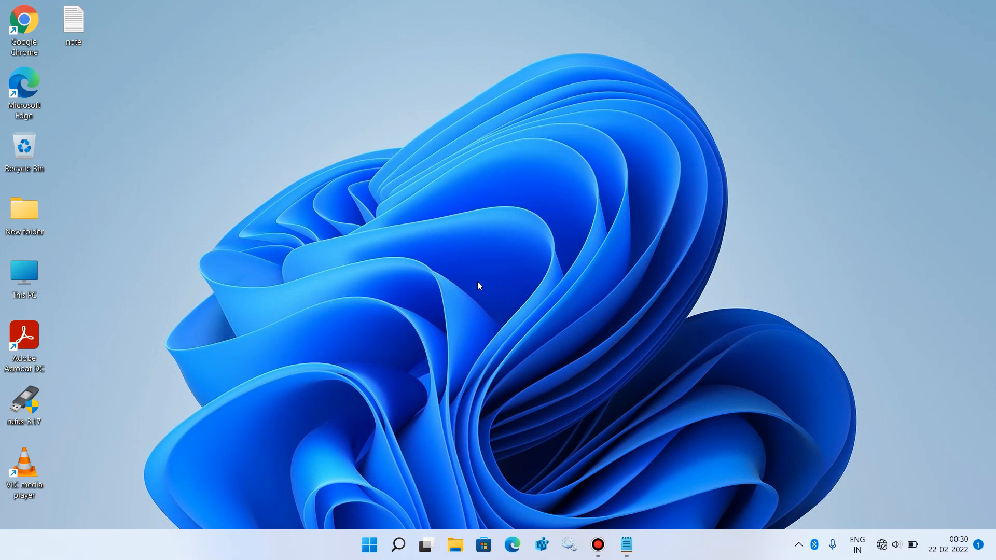
{"action": "mouse_move", "coordinate": [455, 316]}
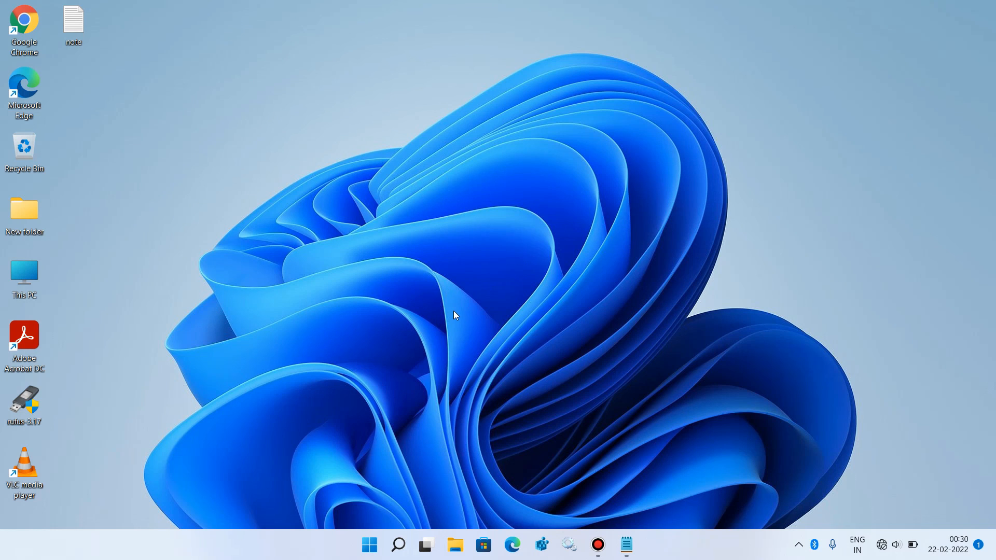